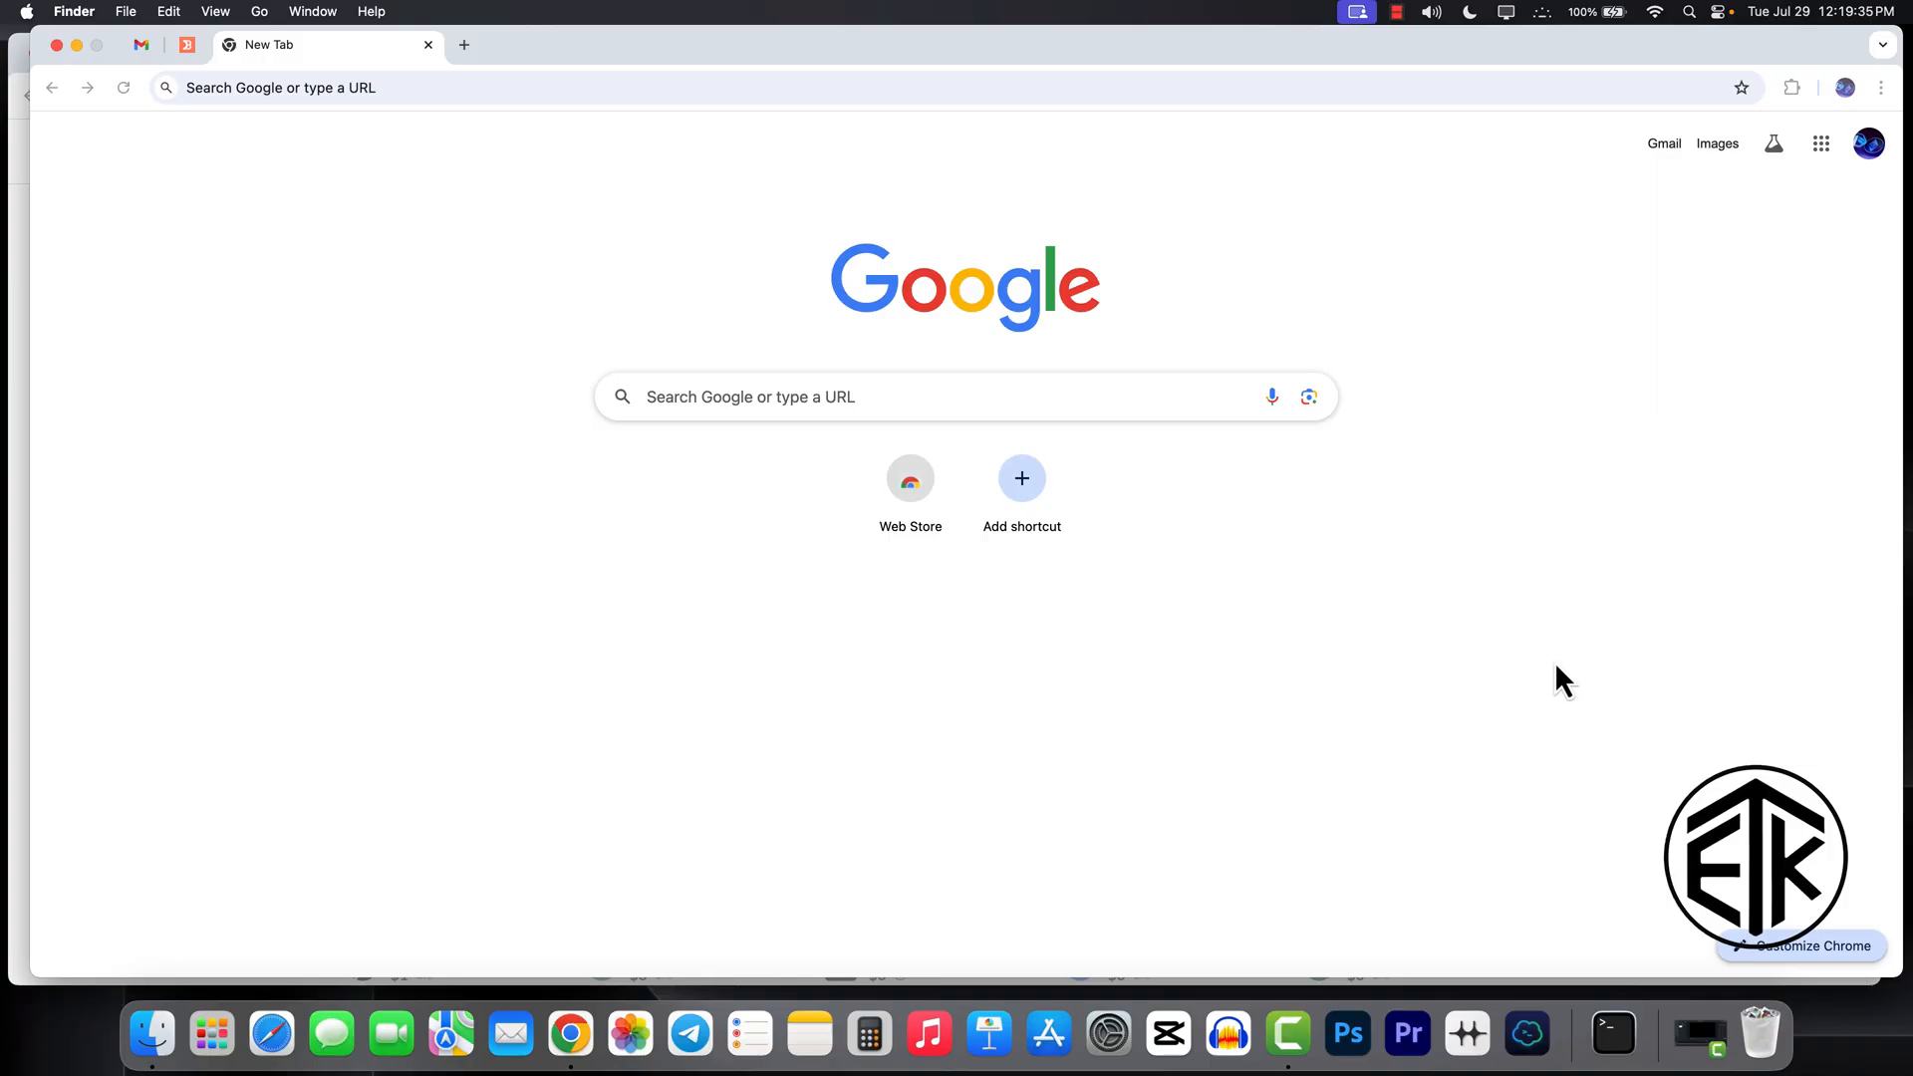
mouse_move(1557, 662)
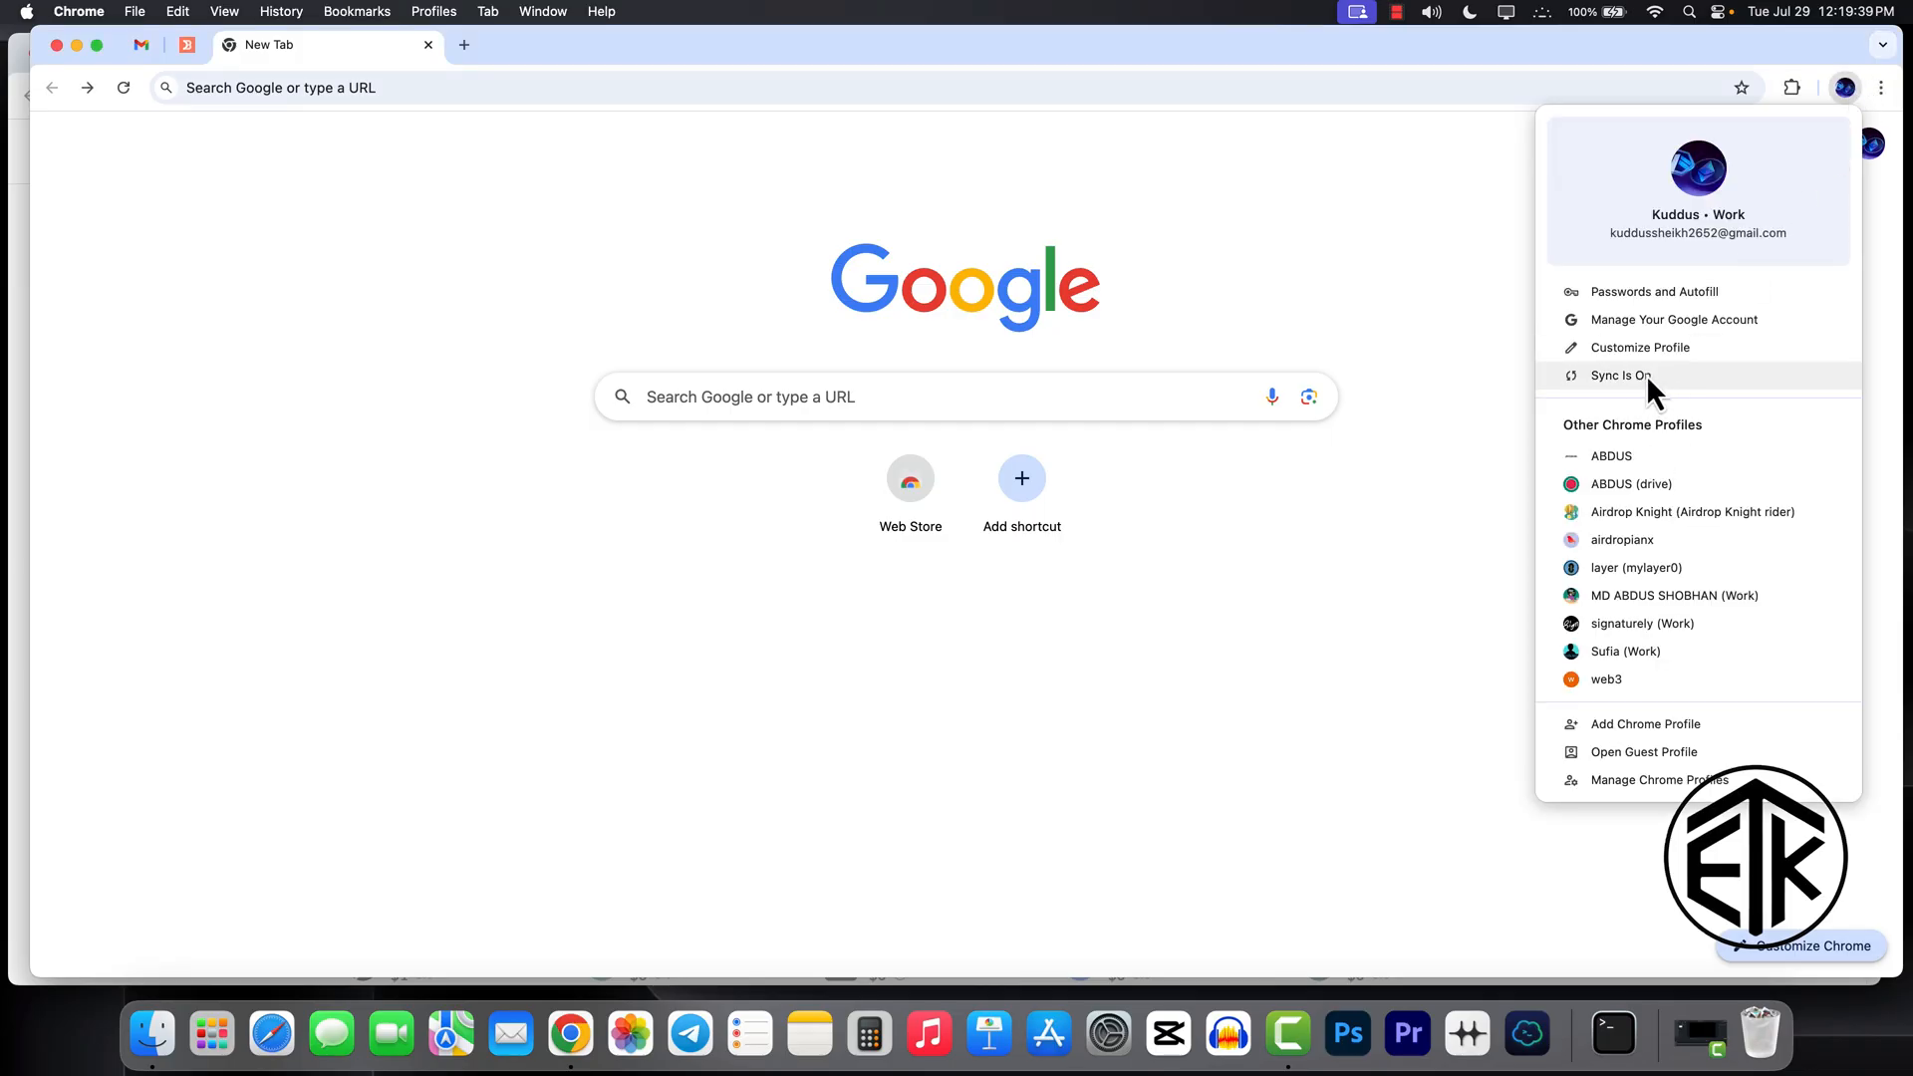
mouse_move(1634, 395)
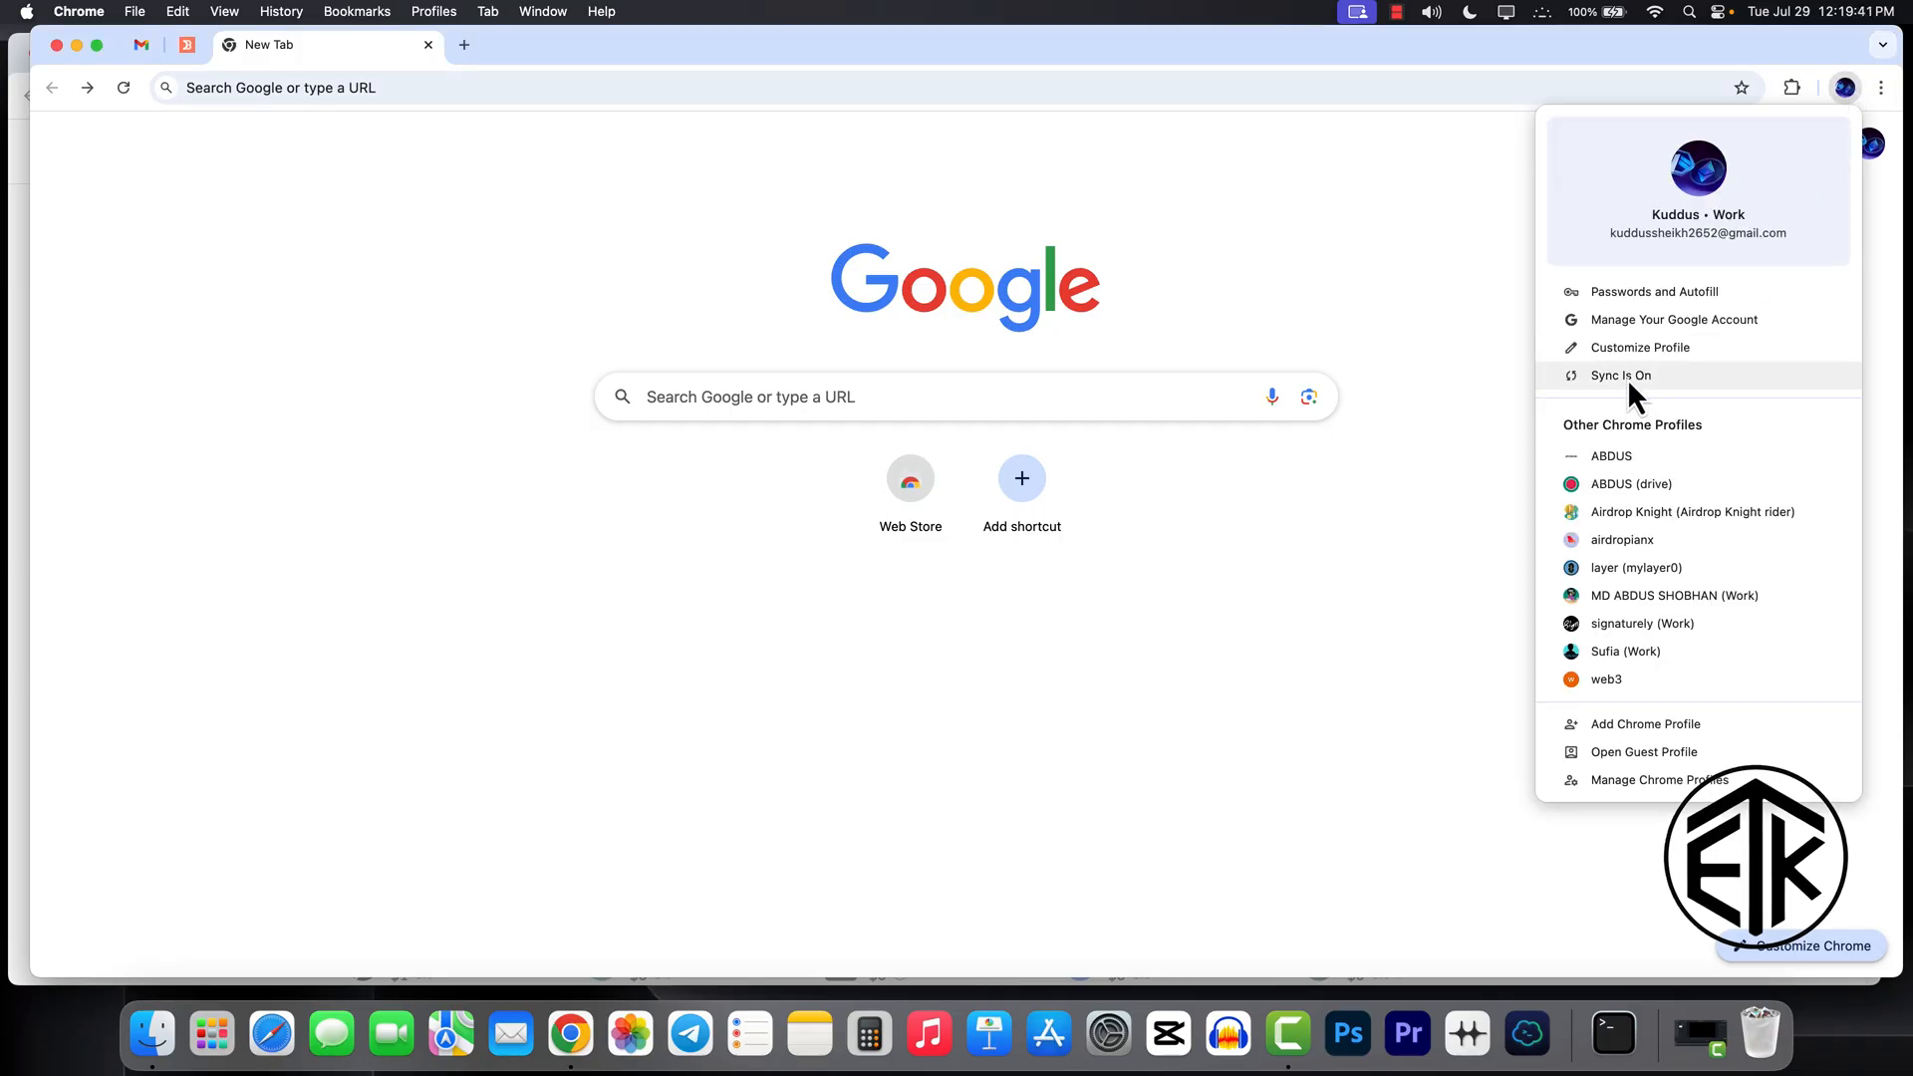
mouse_move(151, 1047)
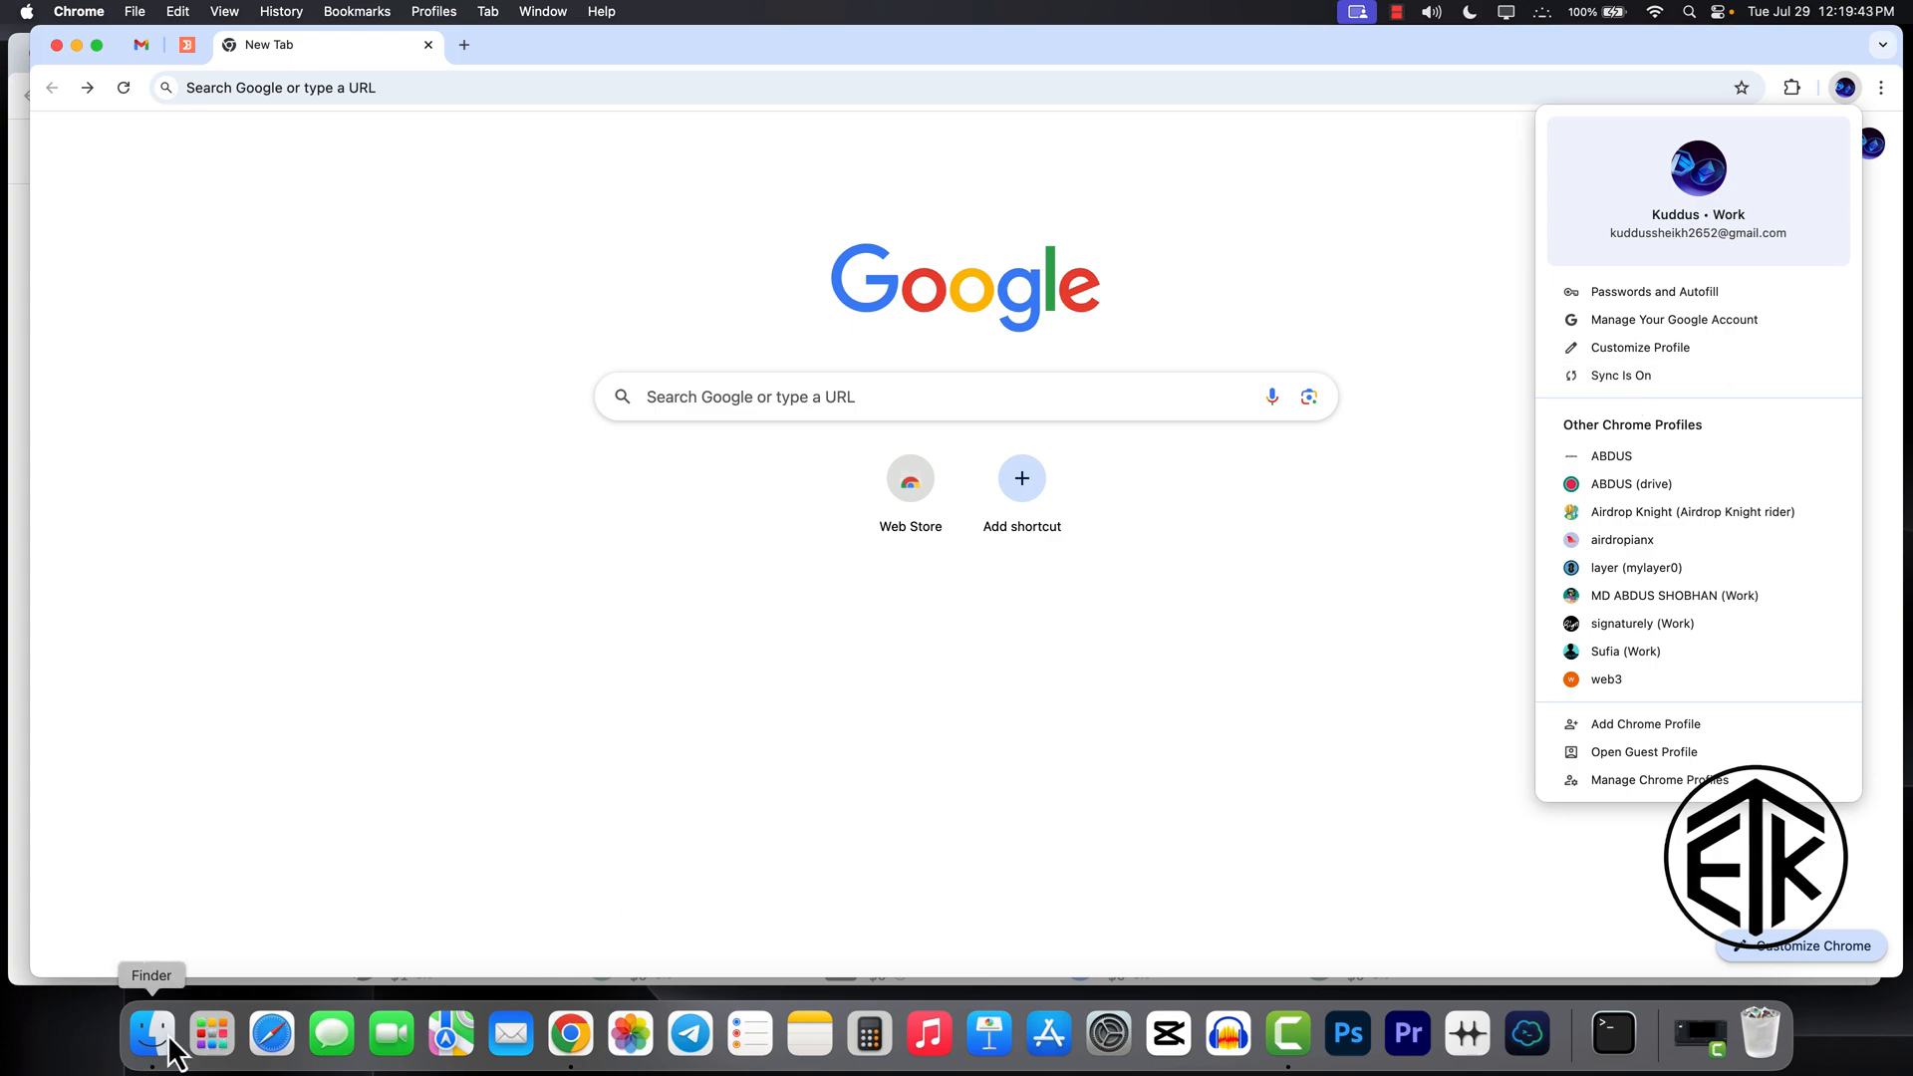
- Switch from Chrome to a Finder window showing Recents
click(149, 1035)
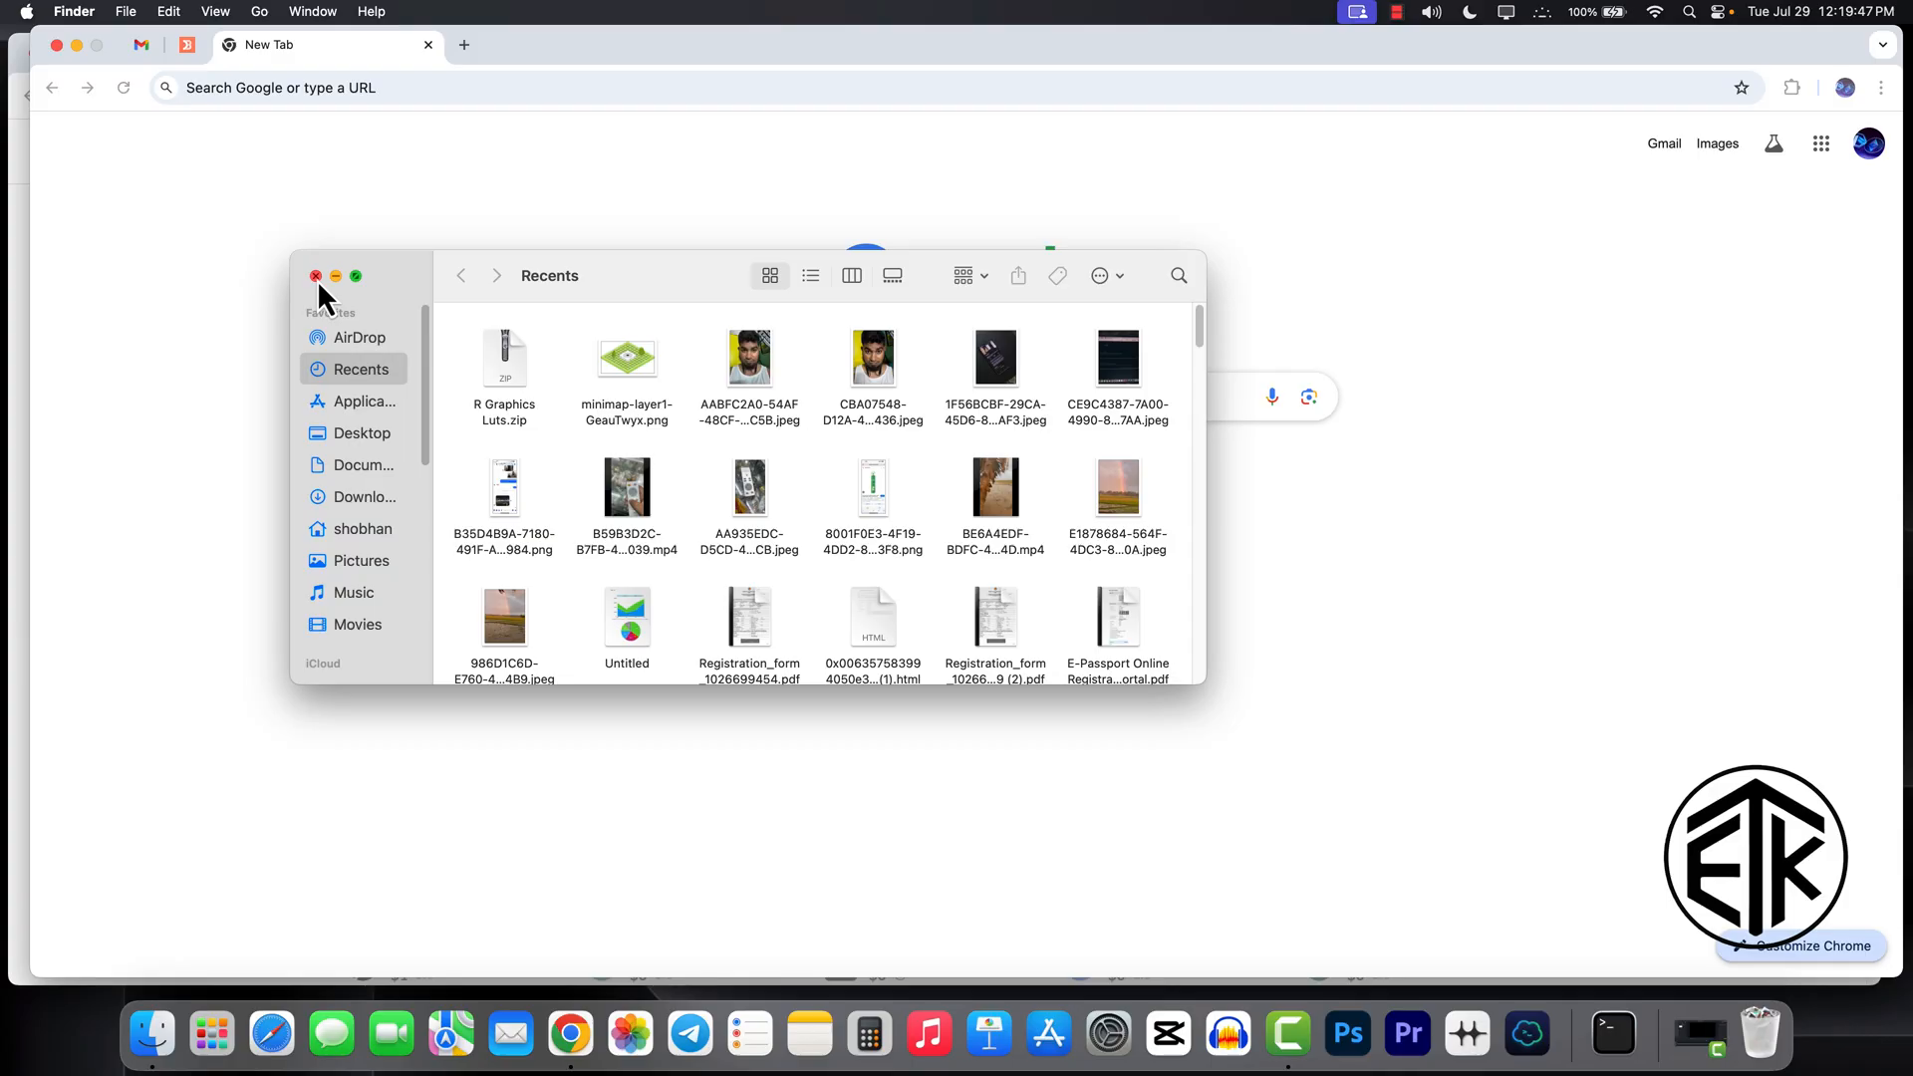
- Close the Recents window and jump to the user Library folder via the Go menu
click(315, 275)
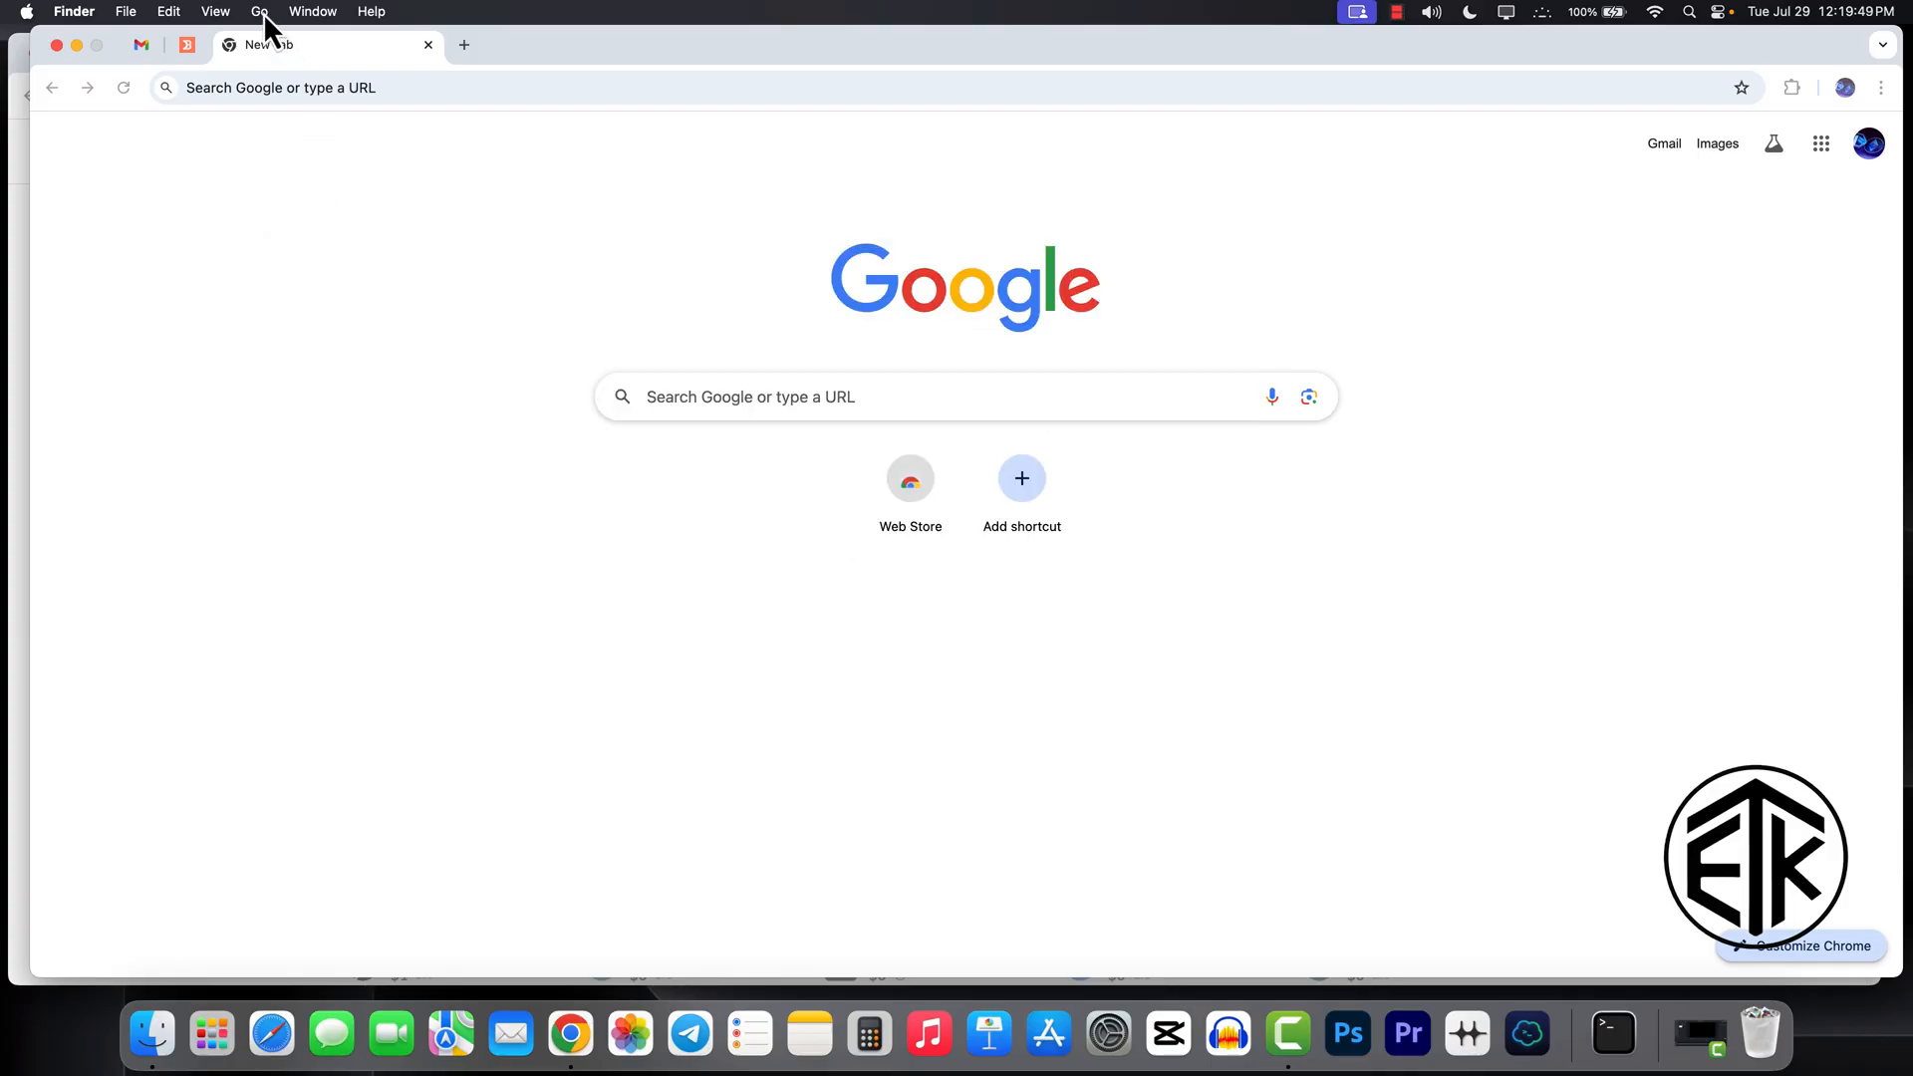
click(259, 12)
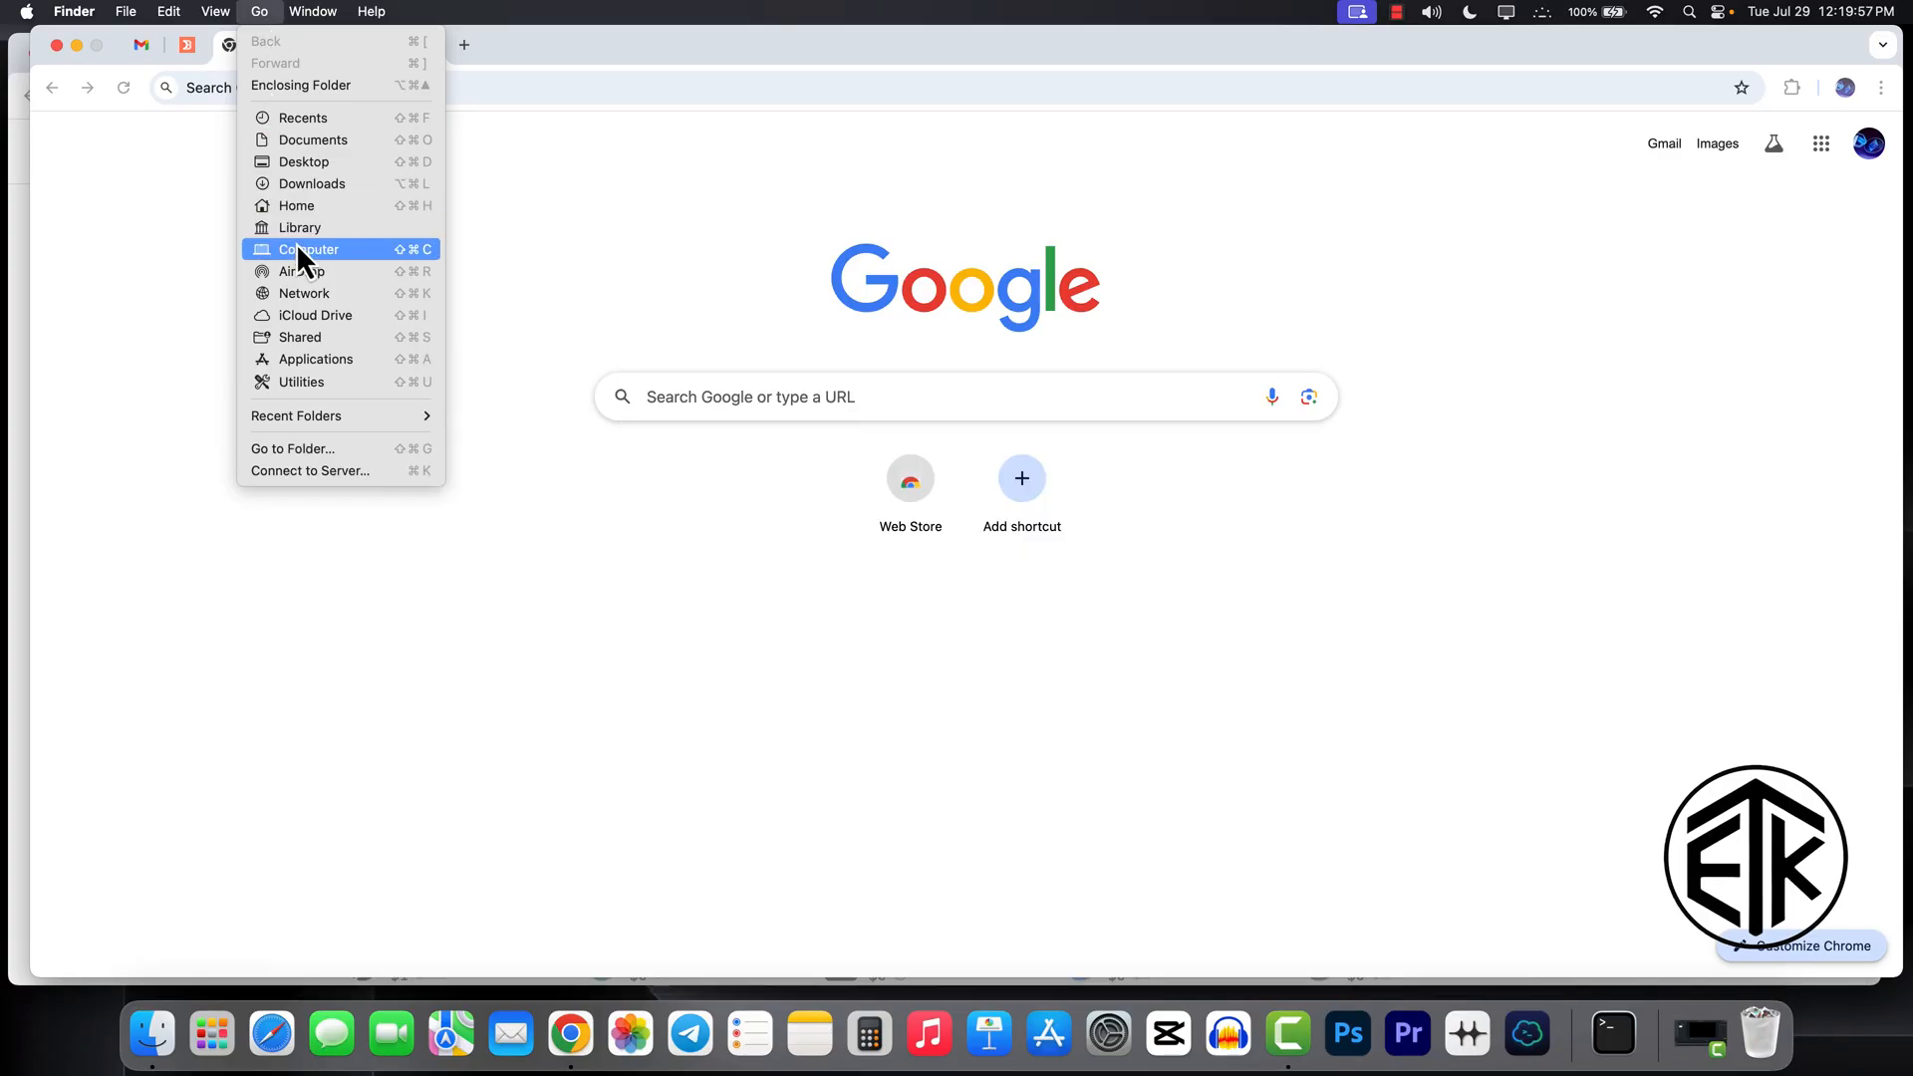
mouse_move(301, 227)
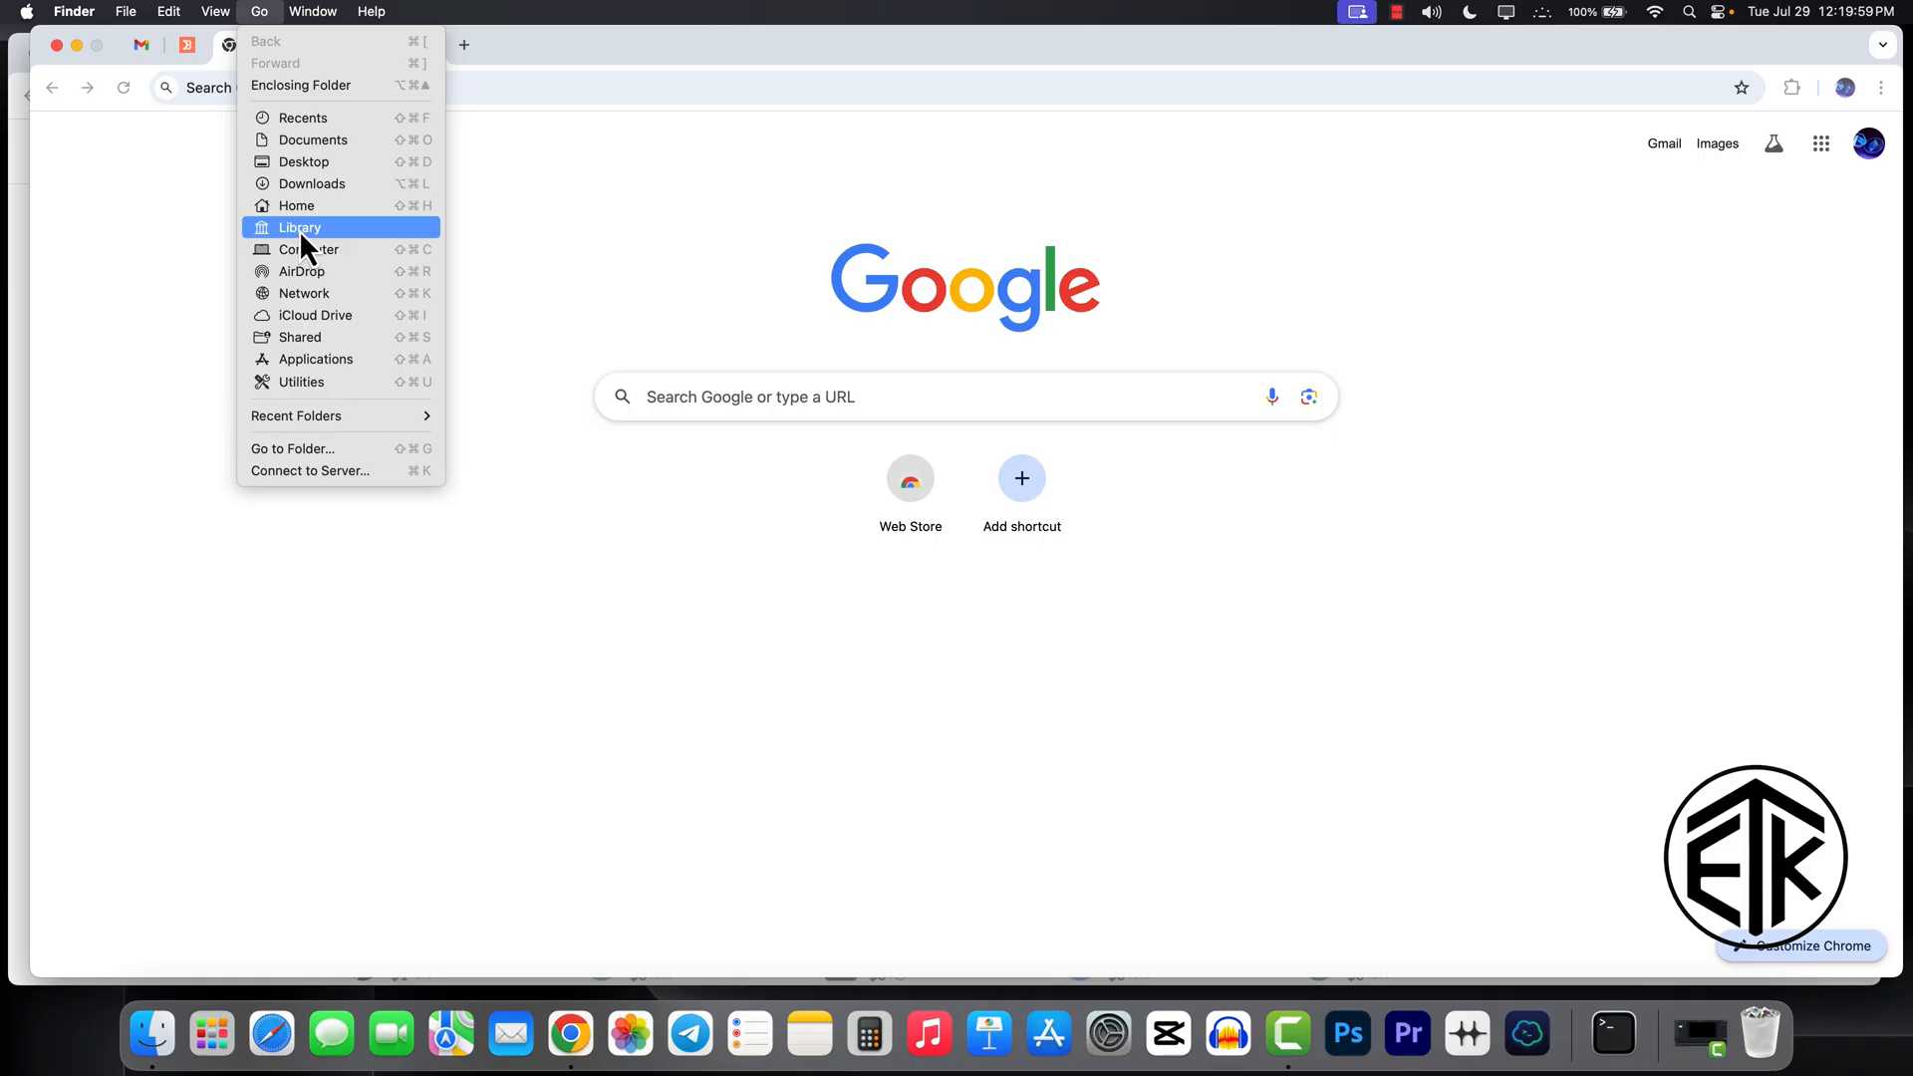
click(298, 227)
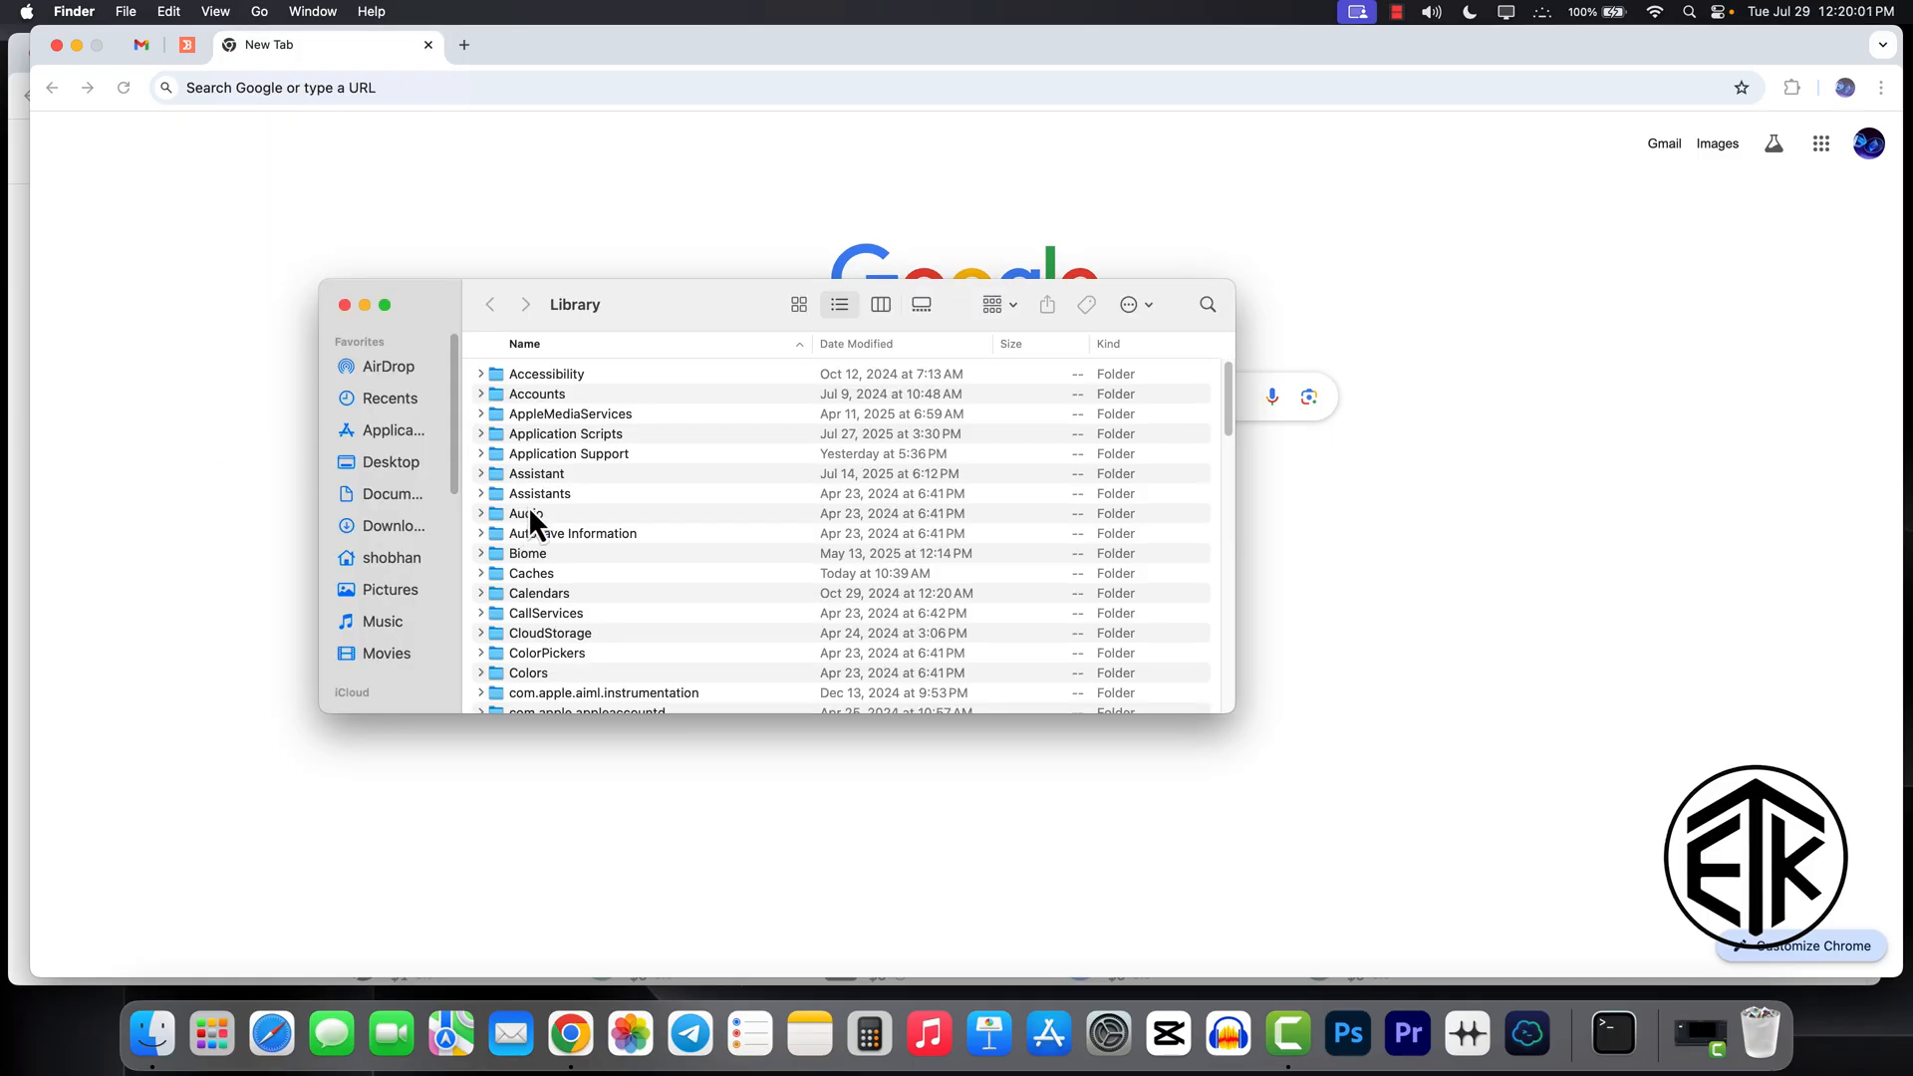
mouse_move(576, 477)
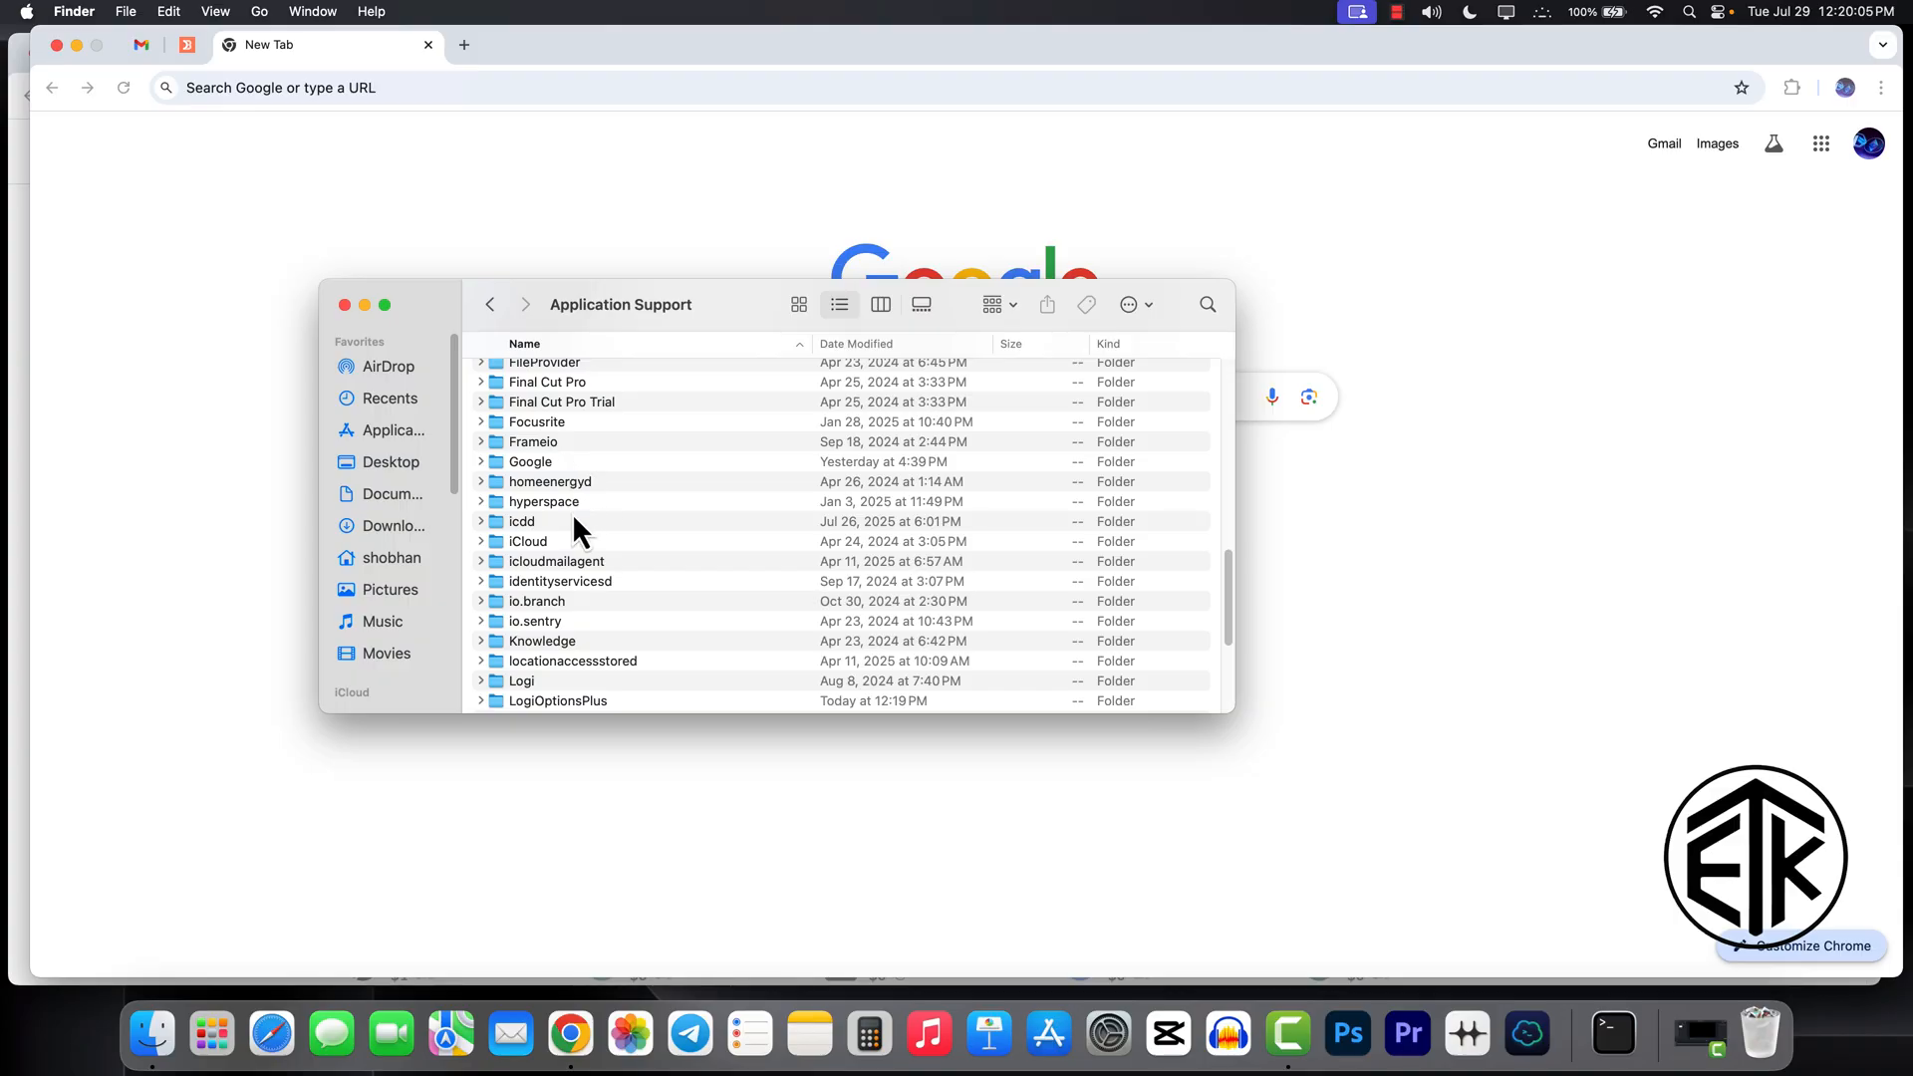
mouse_move(540, 480)
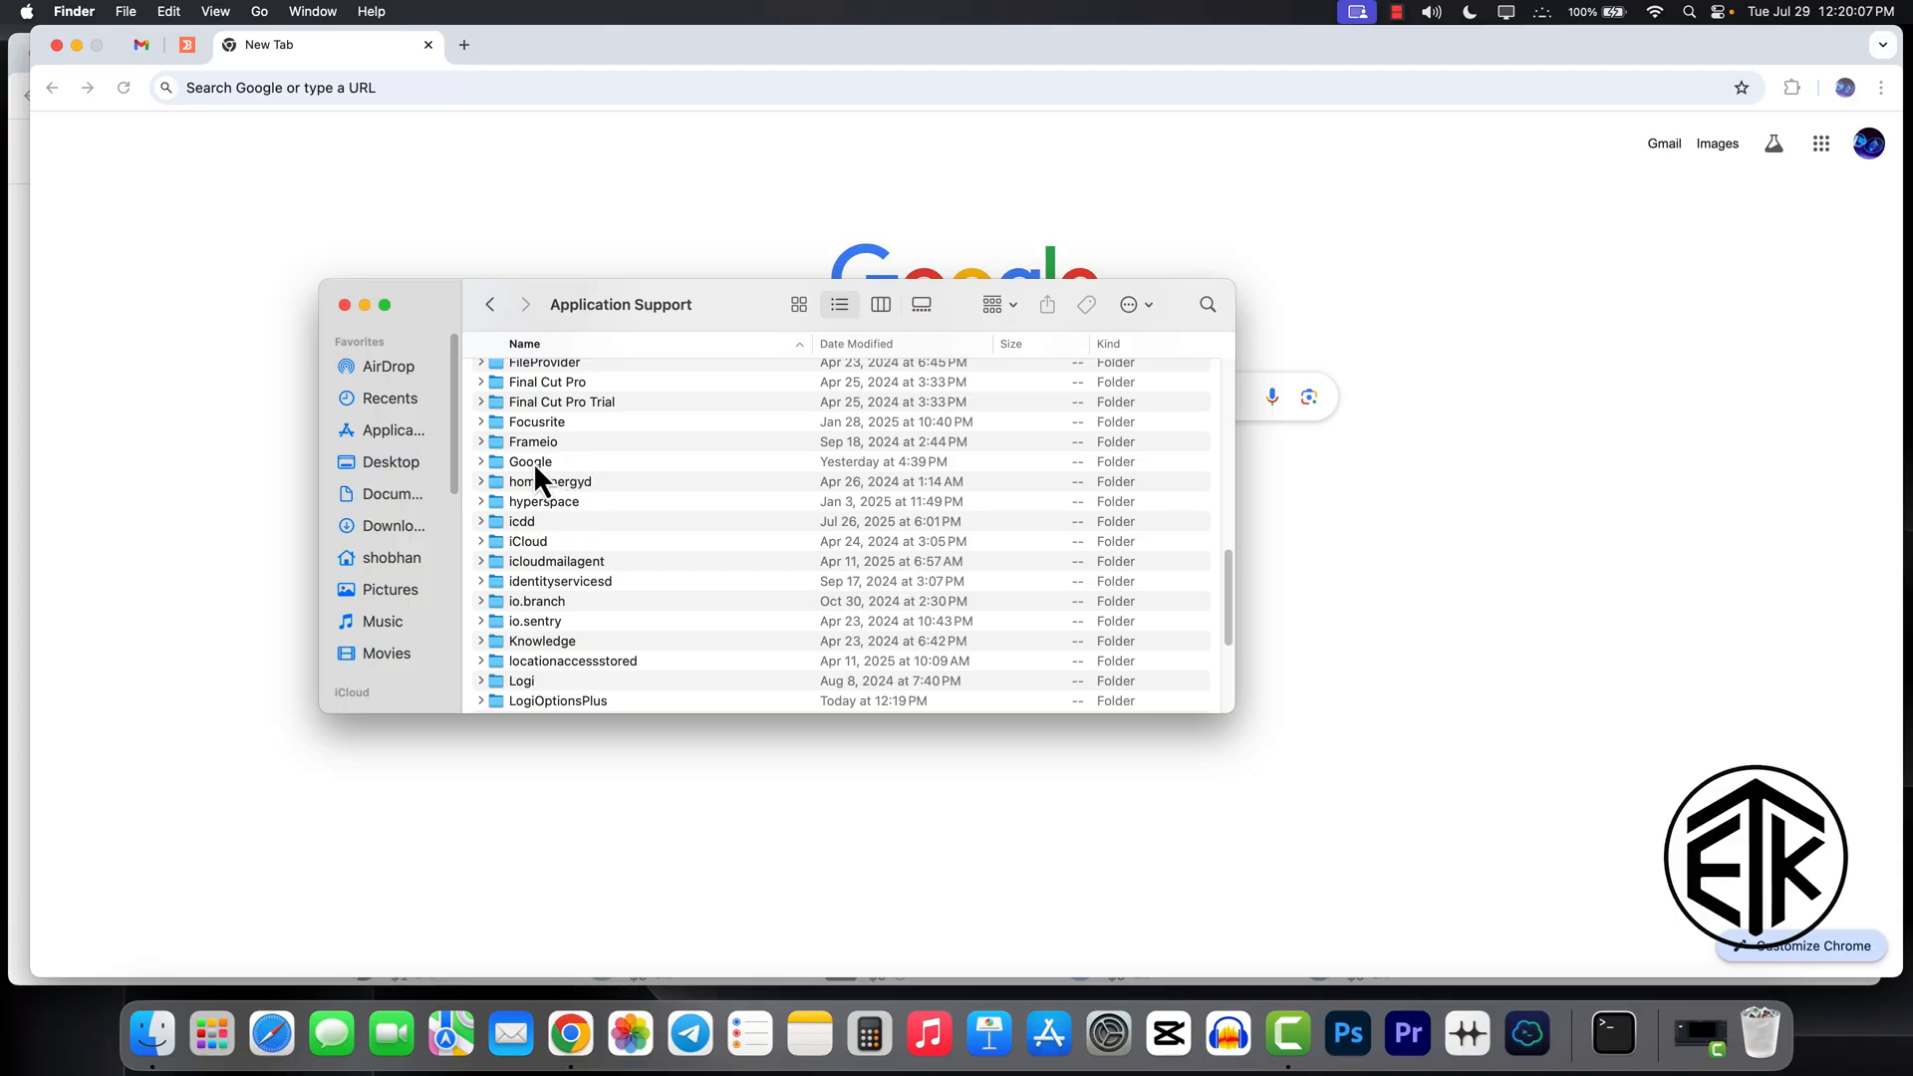
- Browse Application Support > Google > Chrome to see the Profile folders, then return to Google
double_click(530, 460)
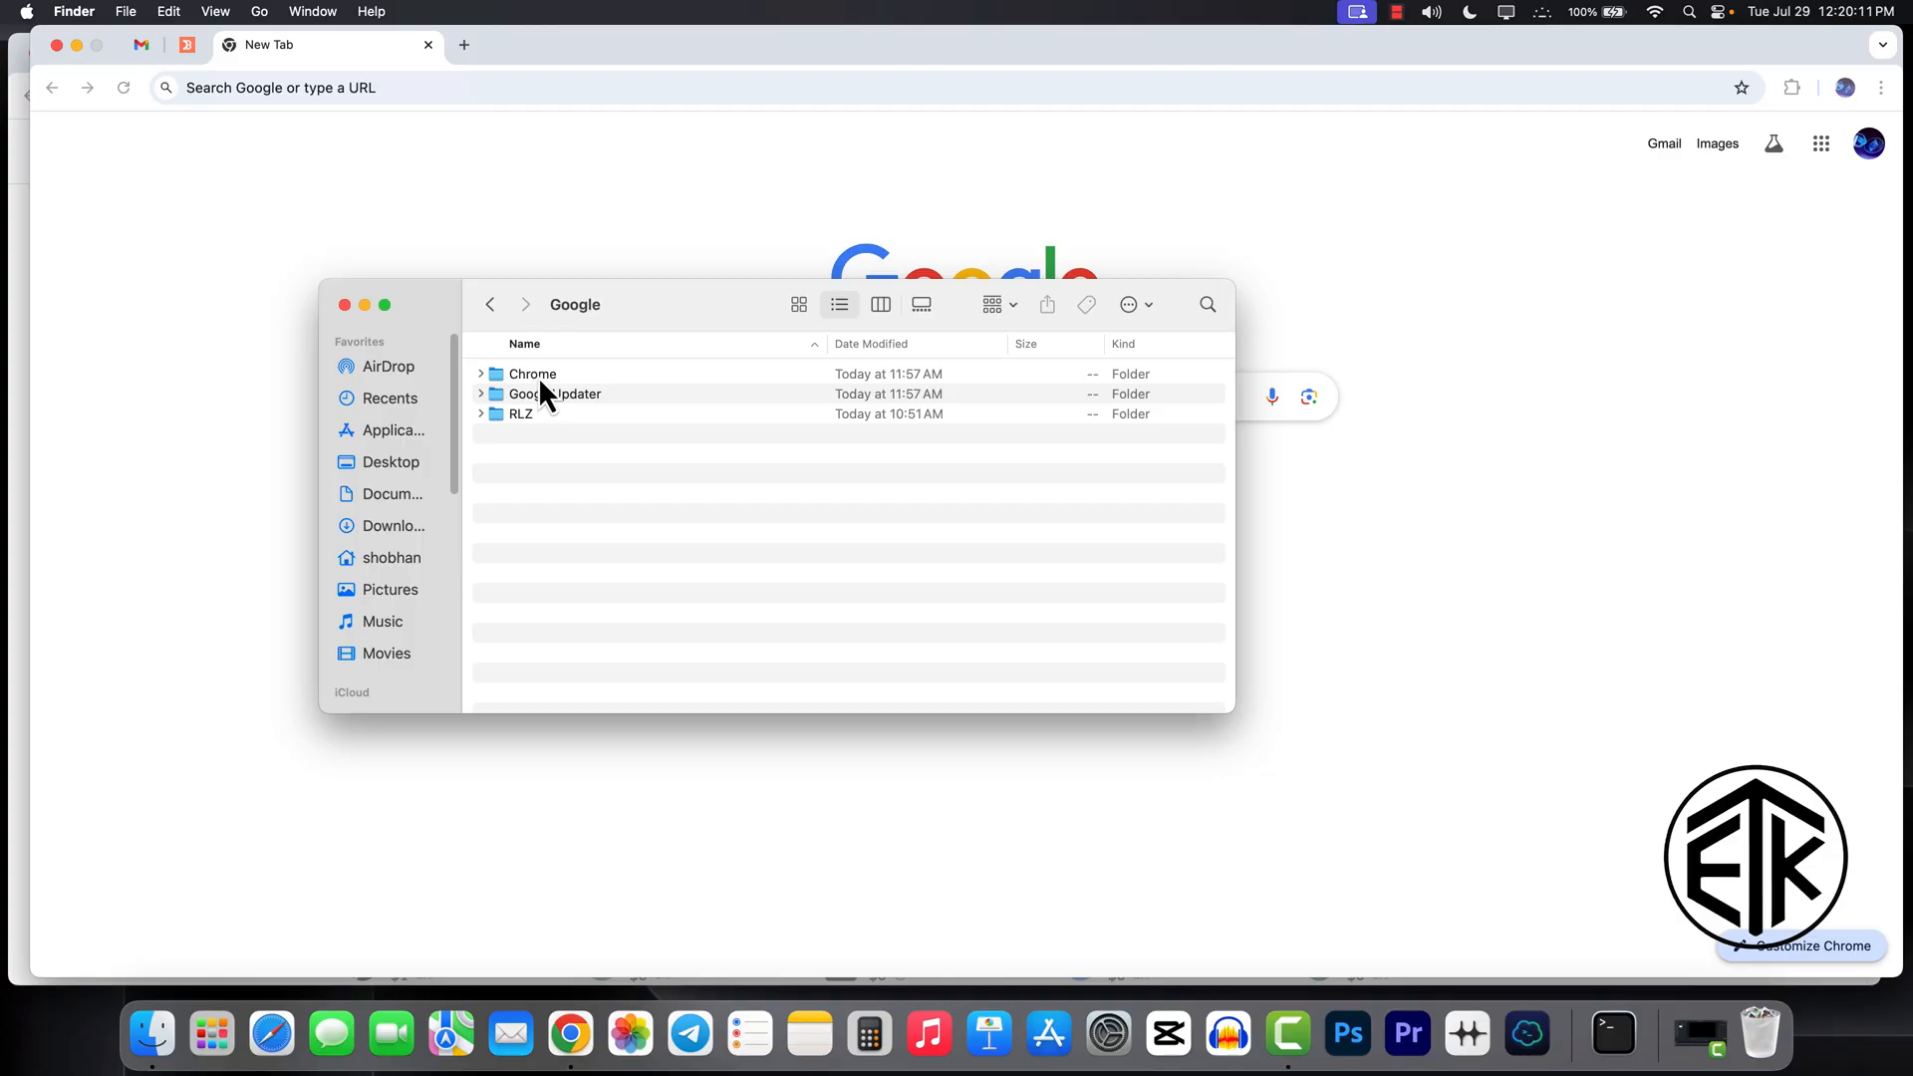
double_click(532, 373)
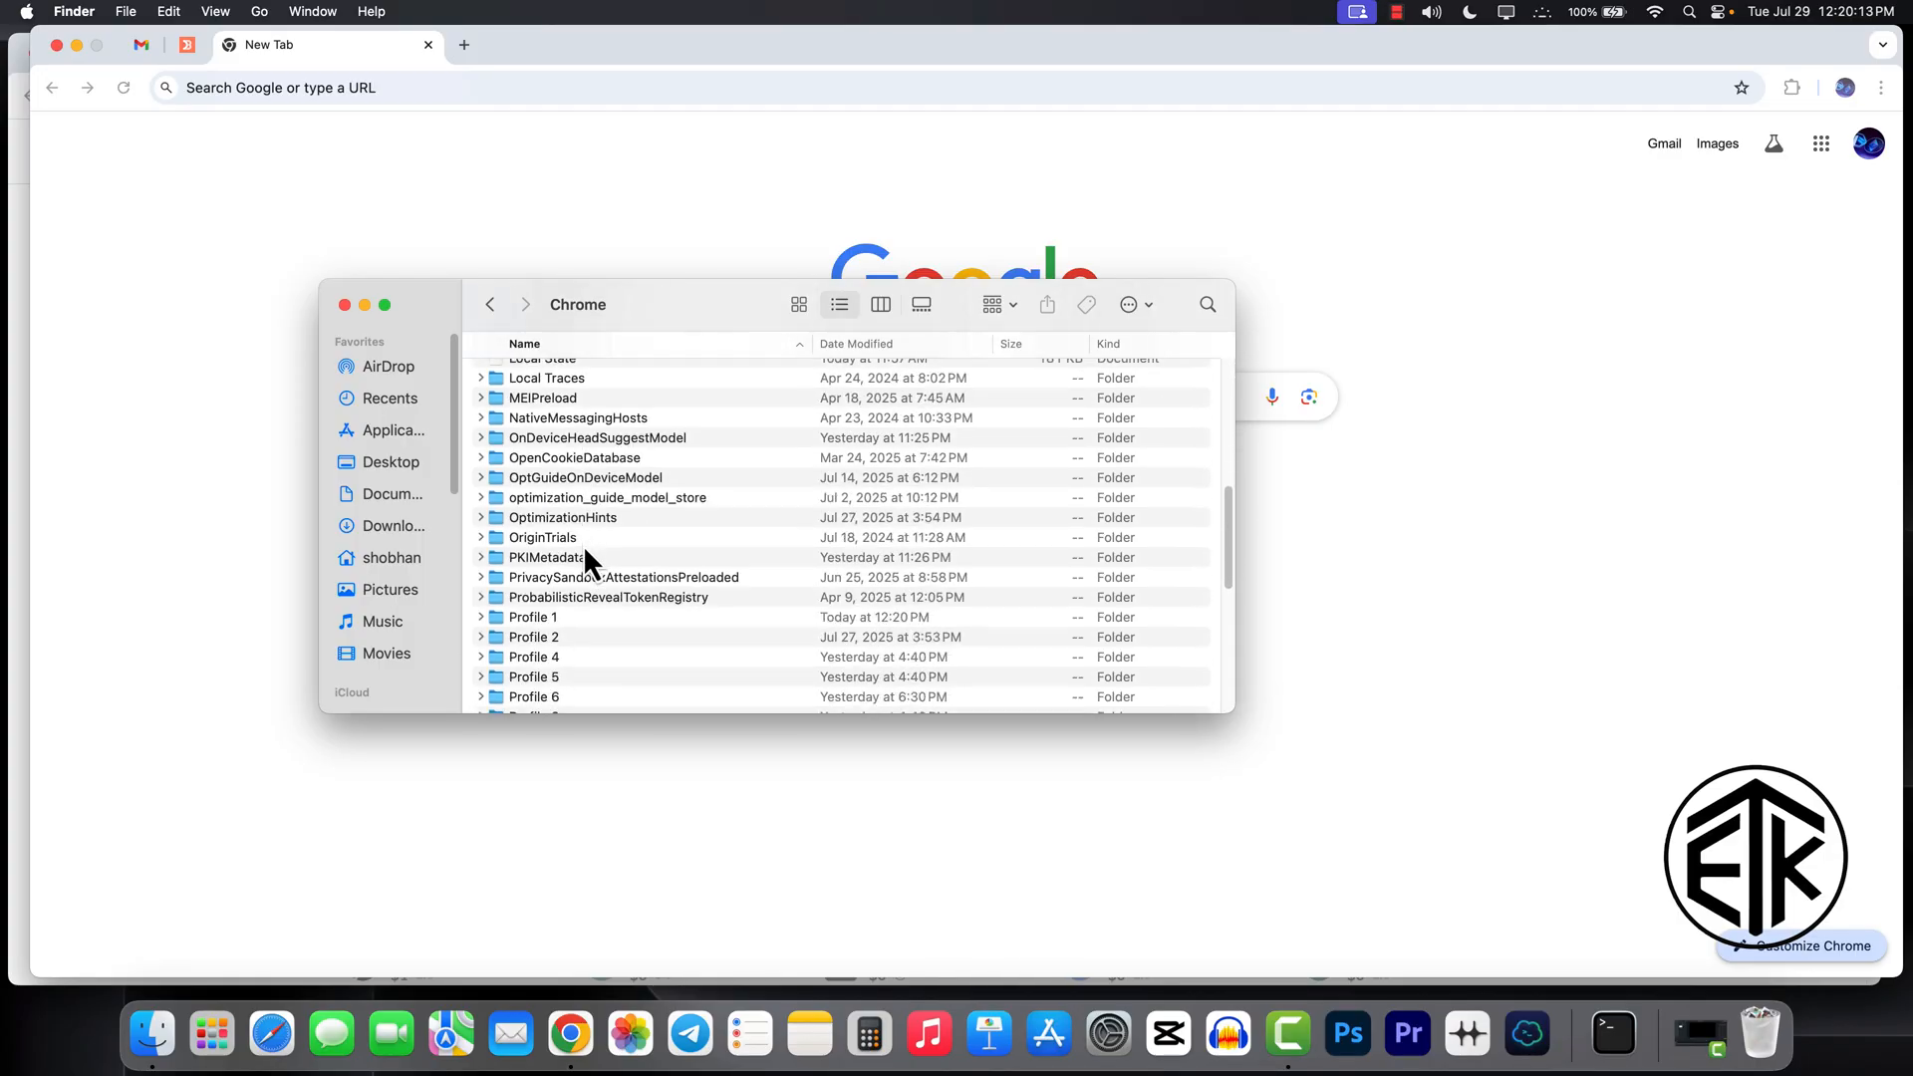
scroll(down, 3)
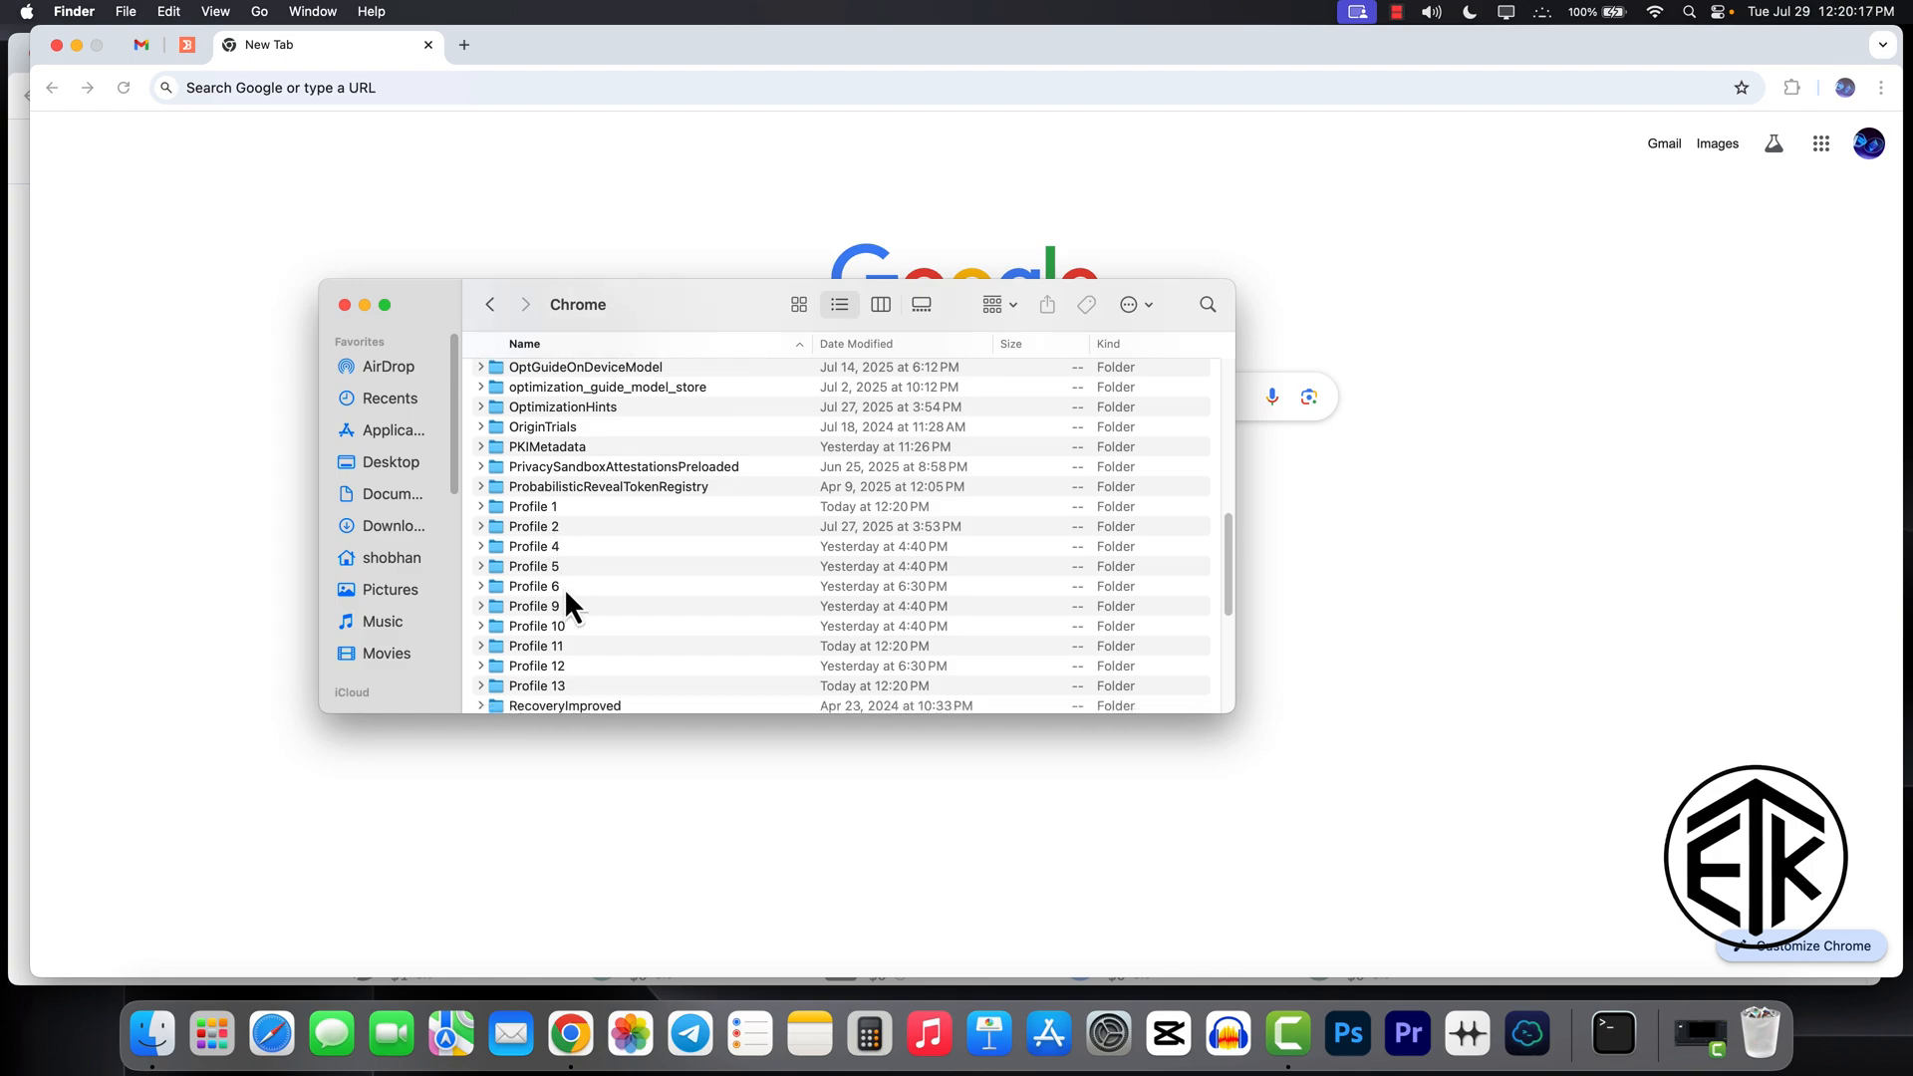
scroll(up, 3)
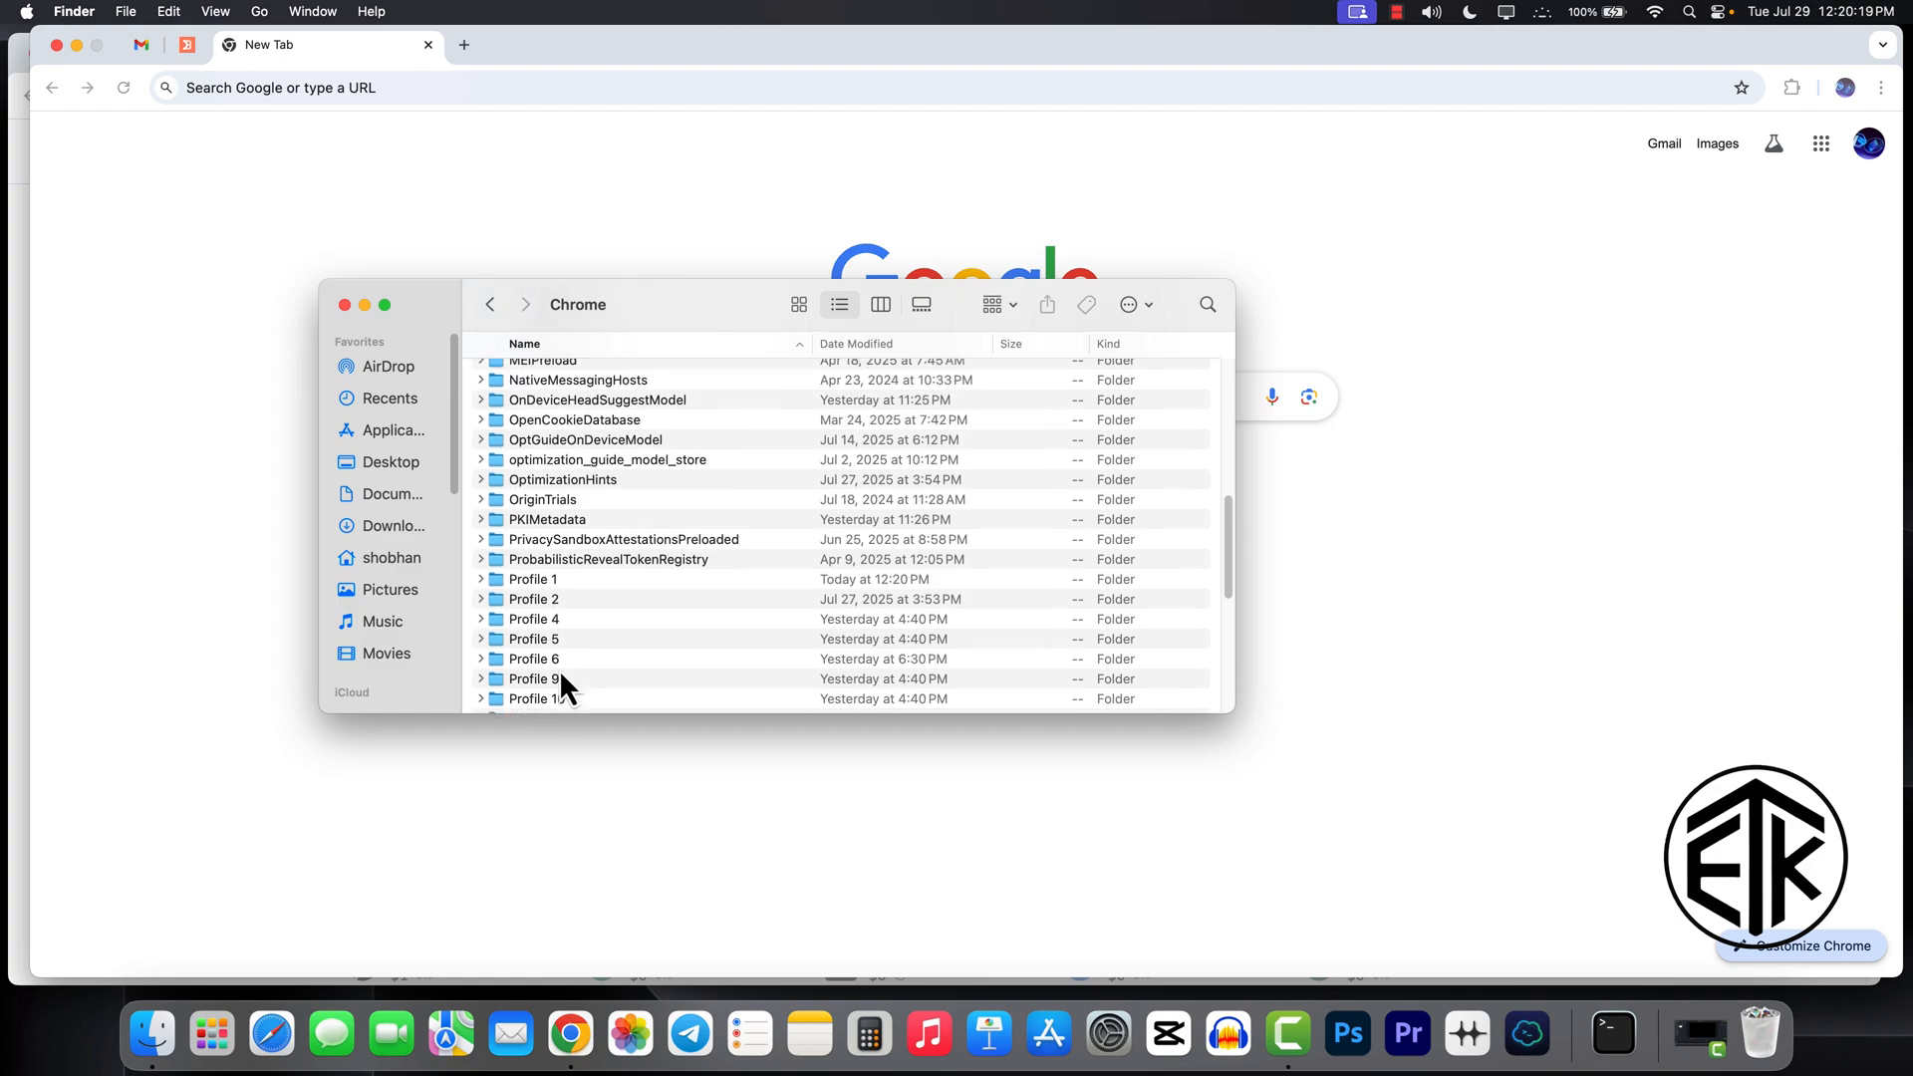
click(490, 303)
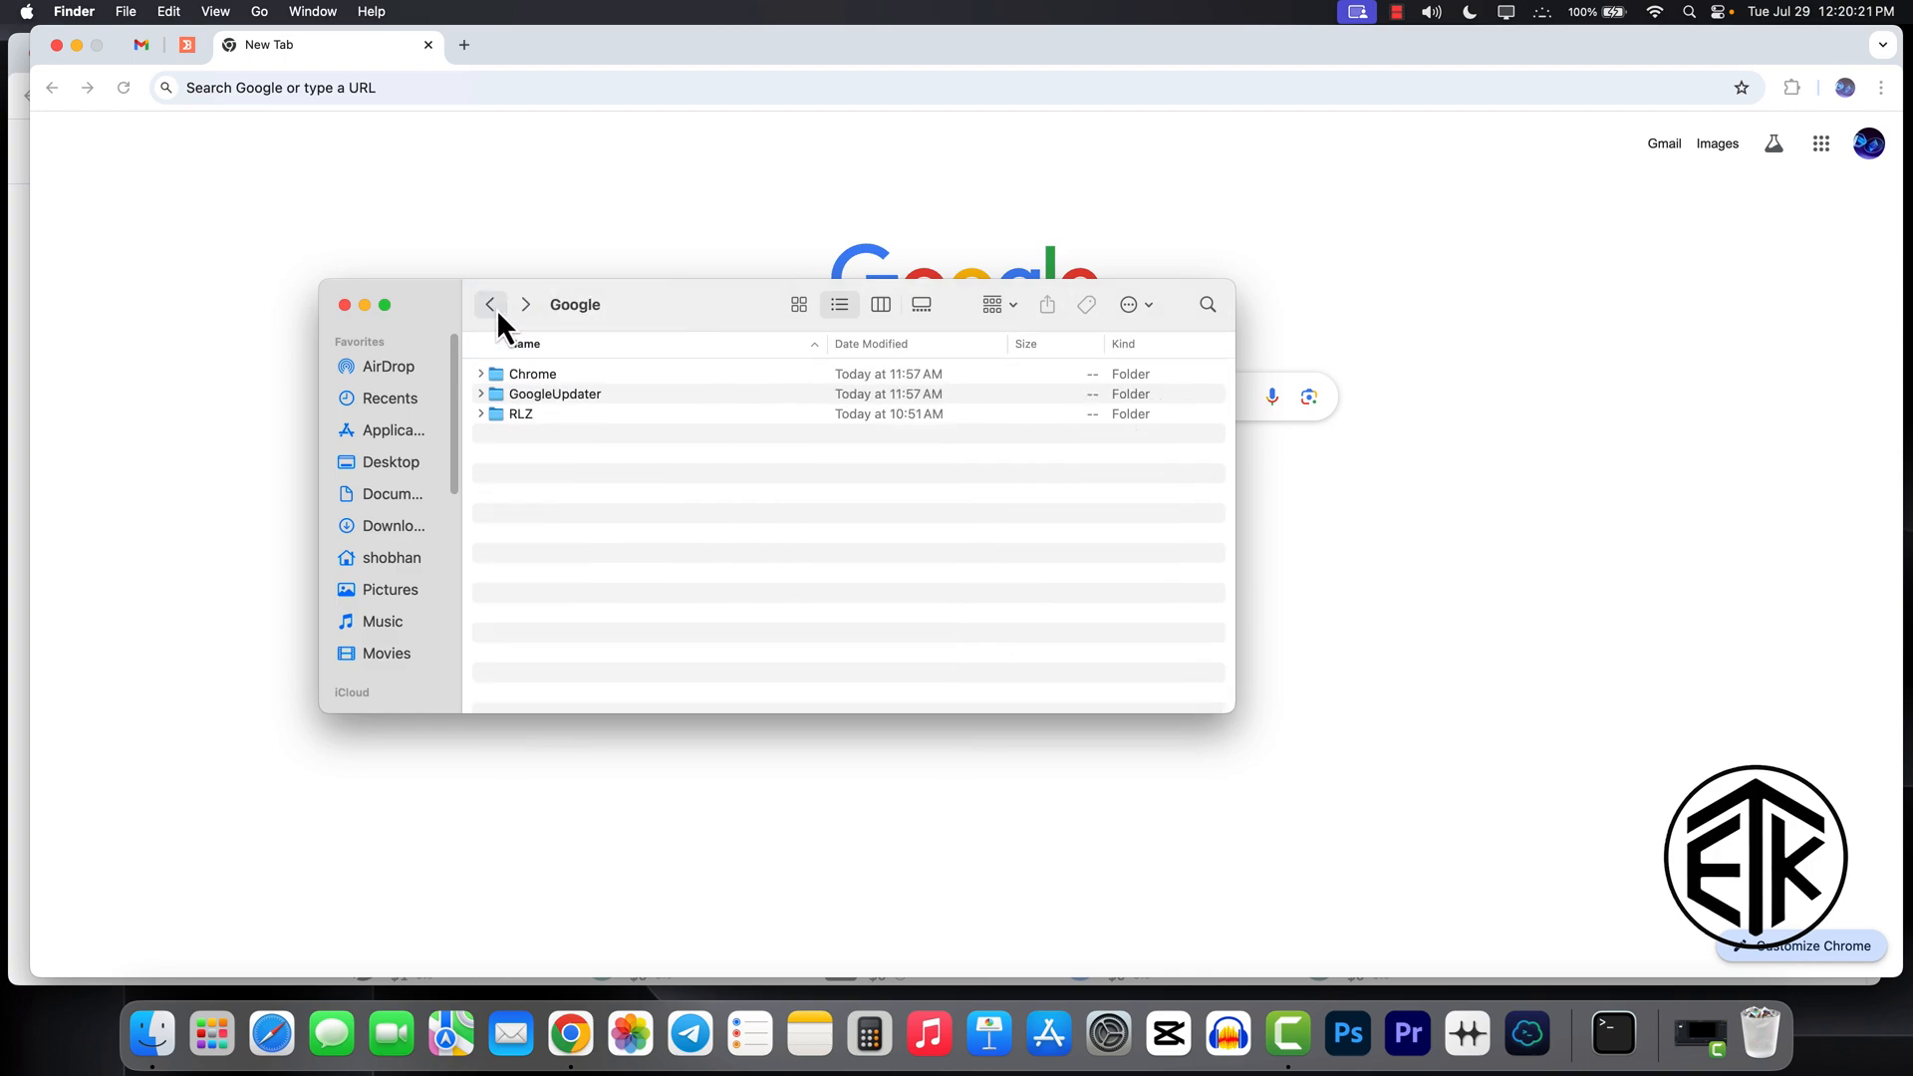
mouse_move(542, 393)
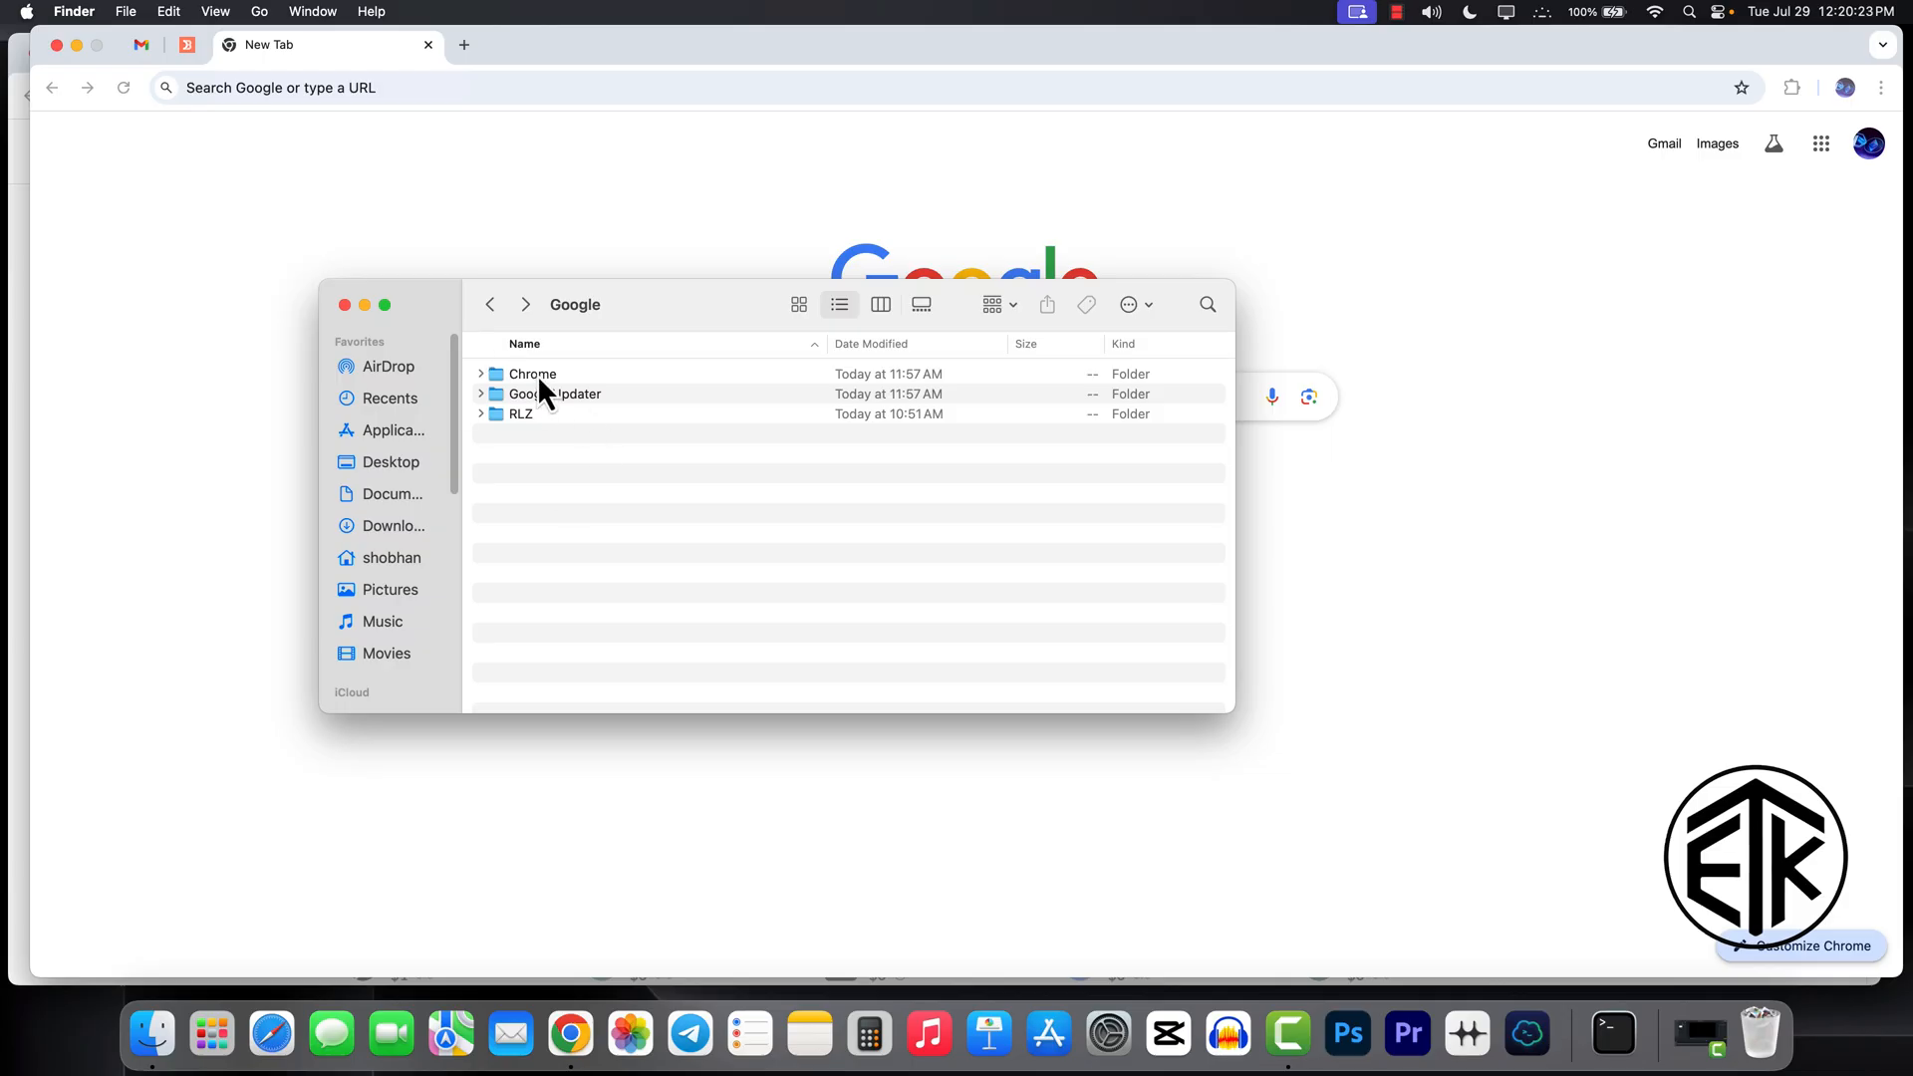
- Copy the Chrome data folder from the Google folder
right_click(533, 372)
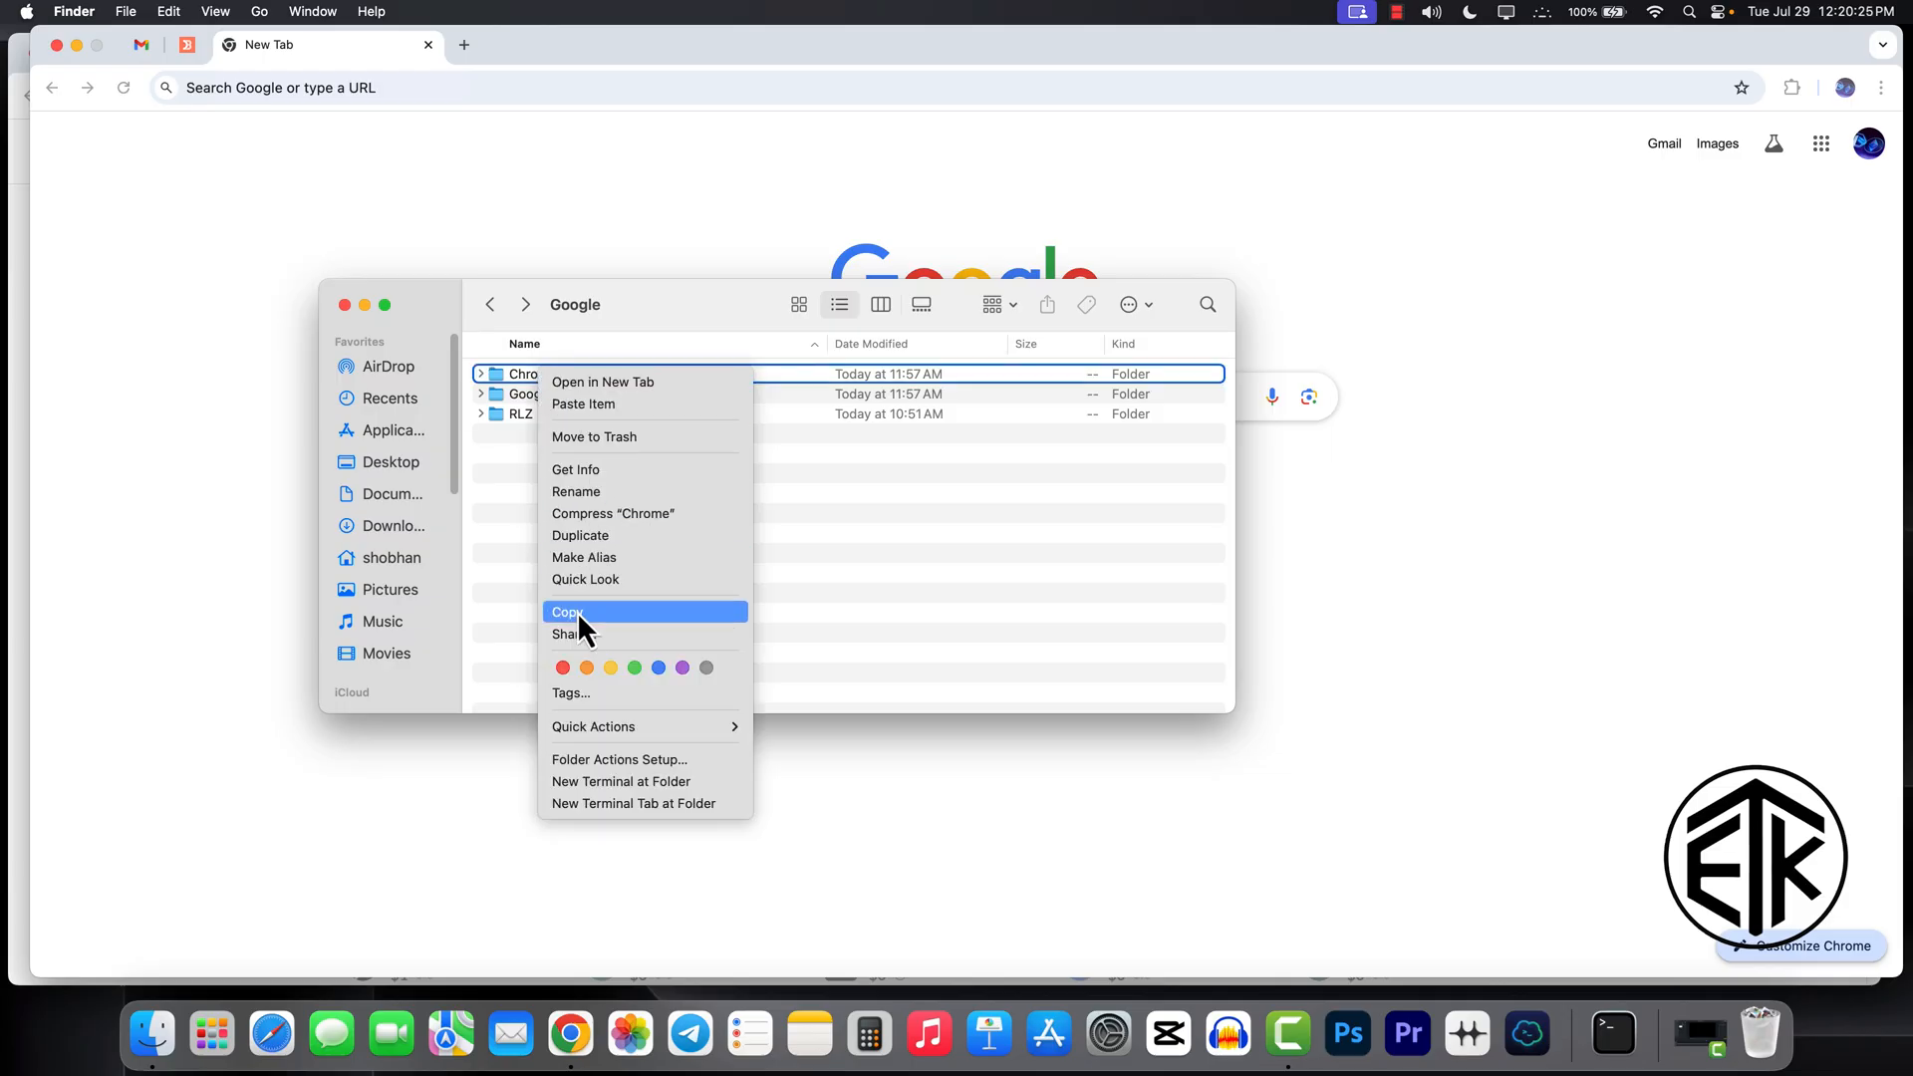
click(568, 612)
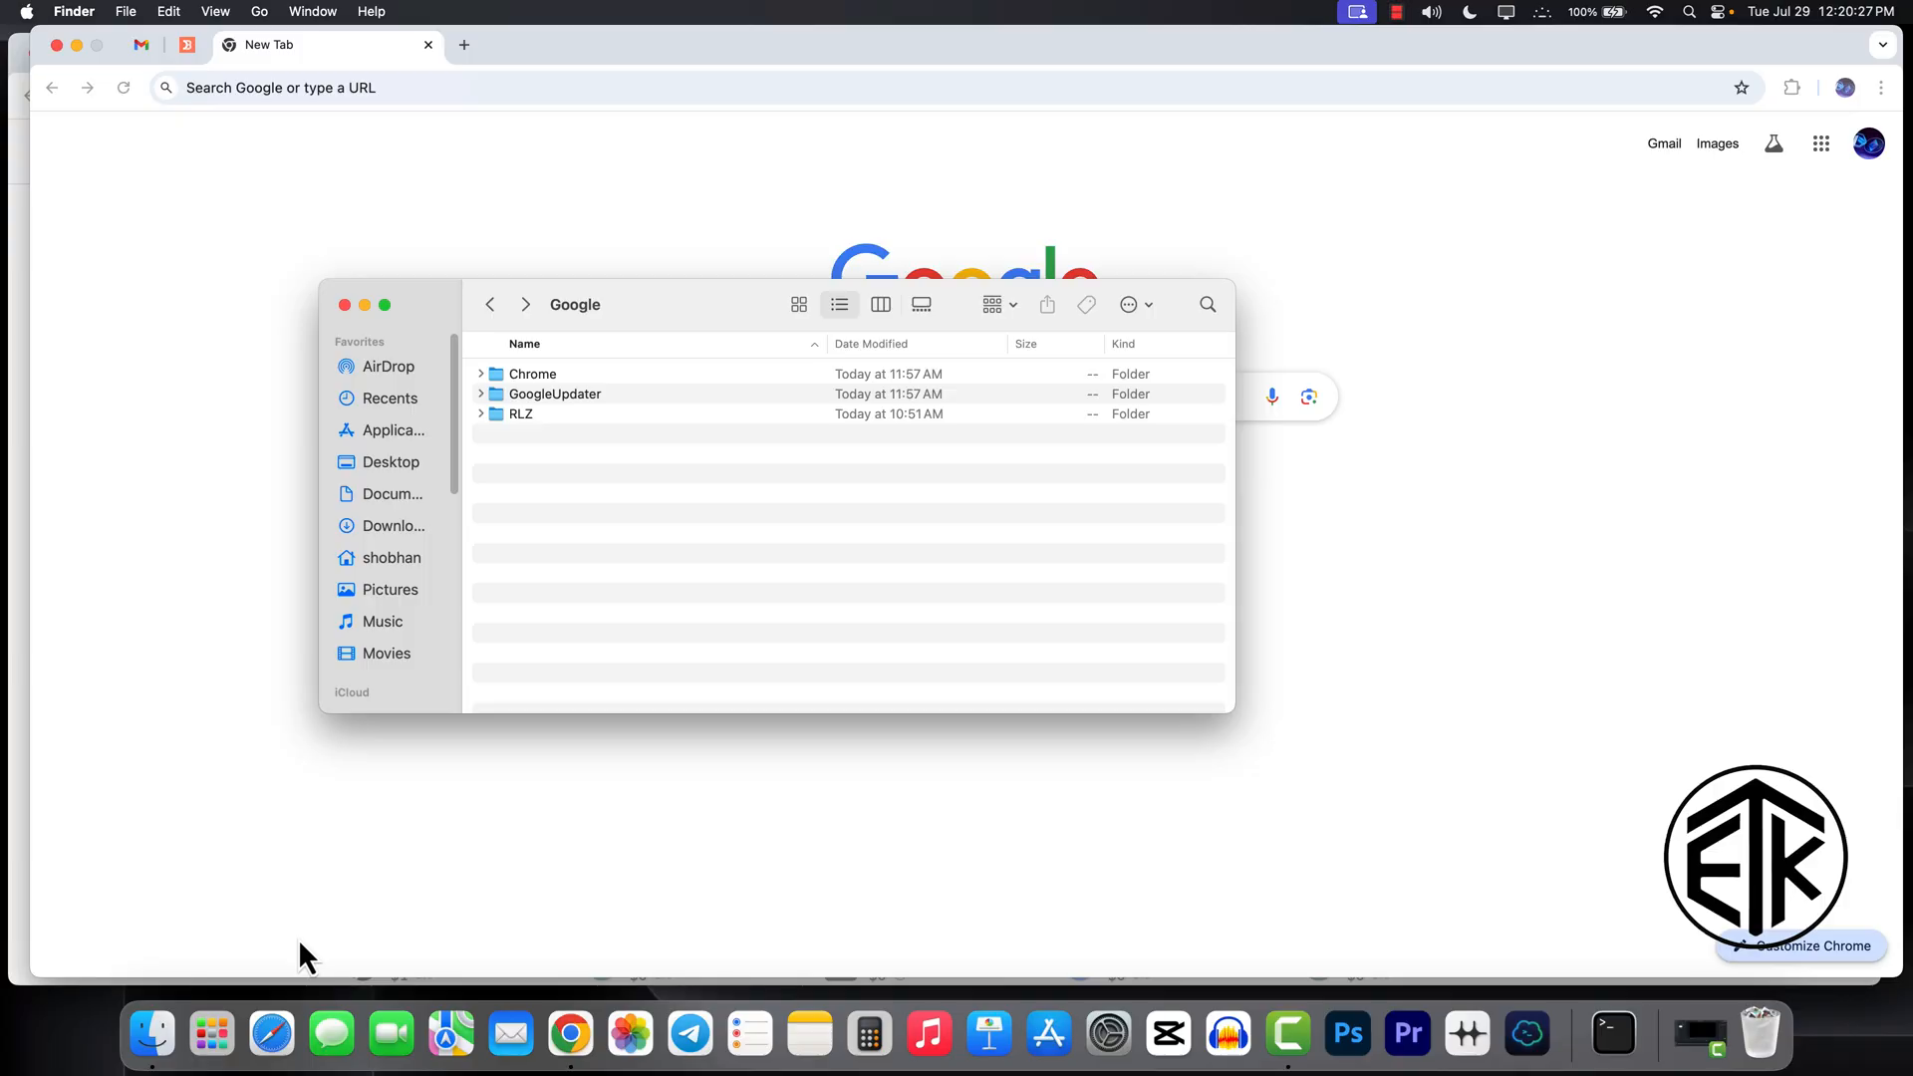
mouse_move(212, 1035)
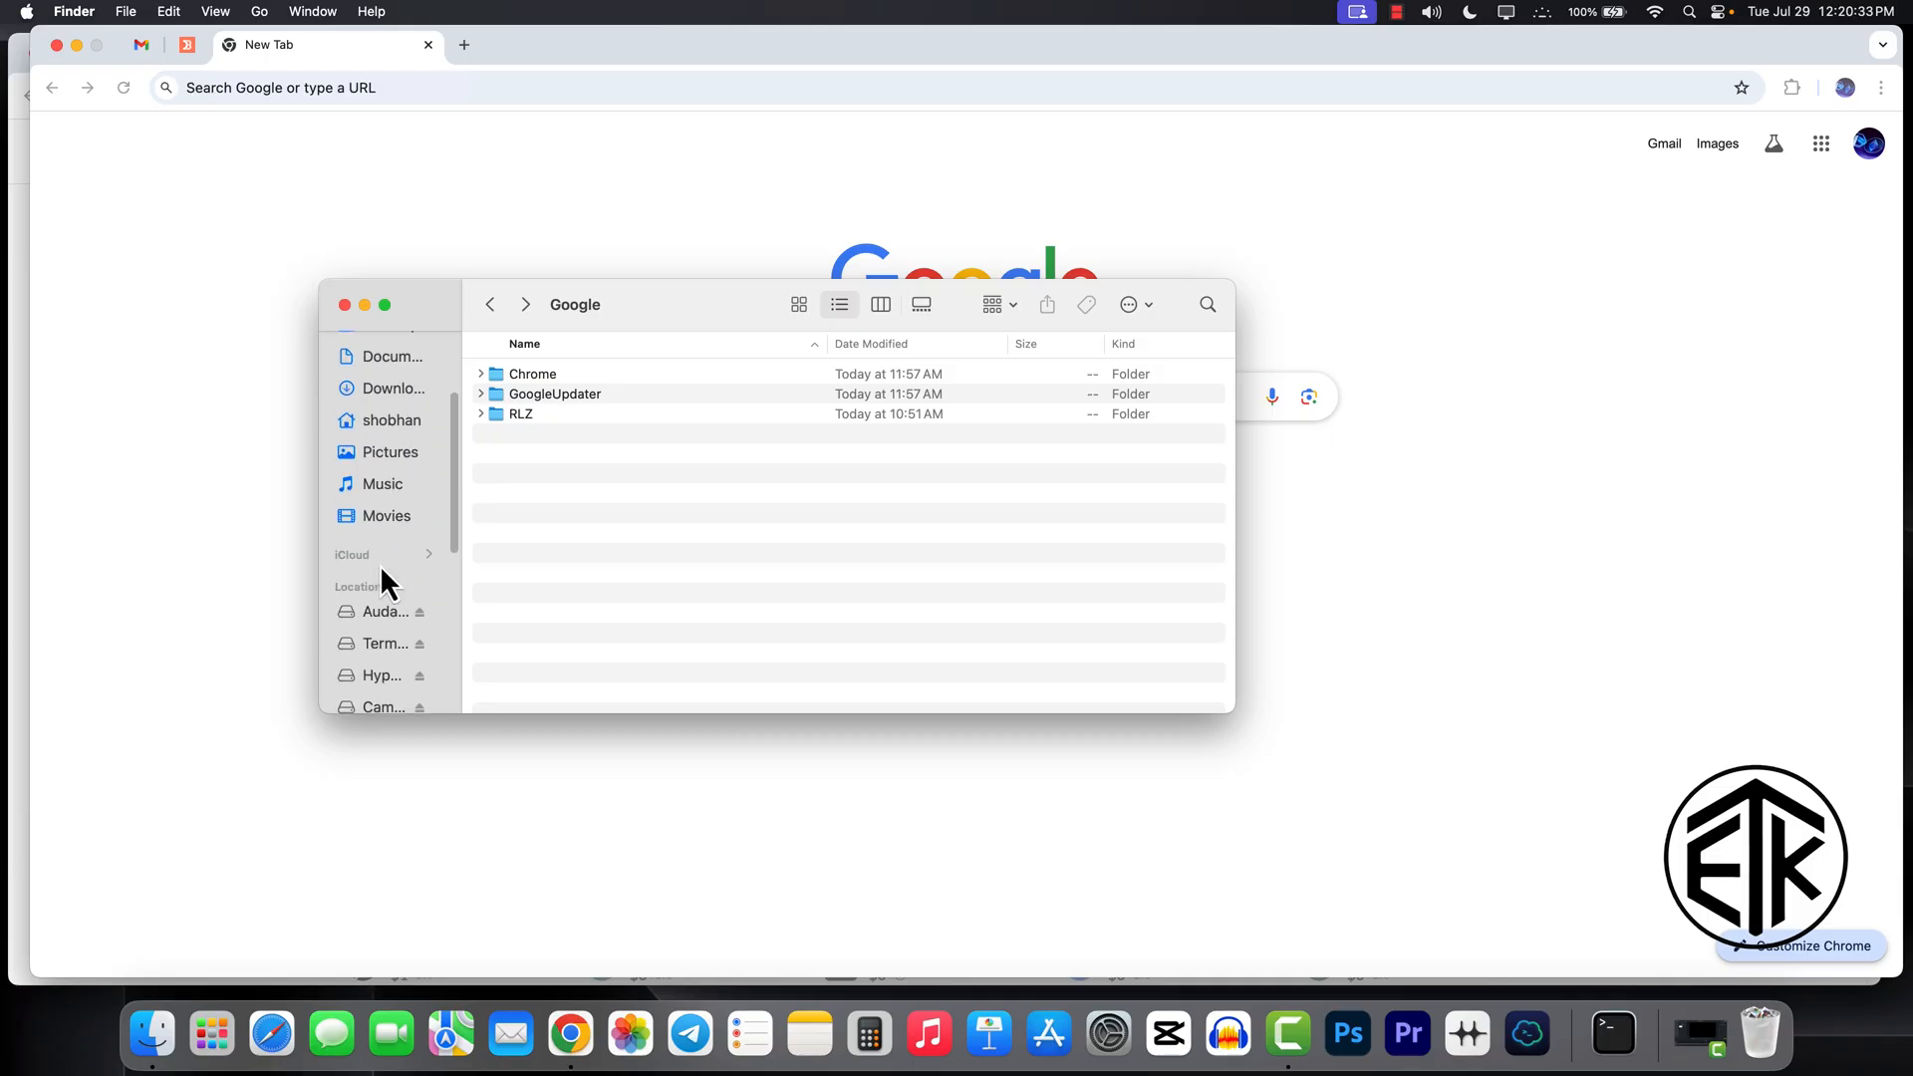
- Create a 'chrome data' folder on the T9 external drive and enter it
click(376, 606)
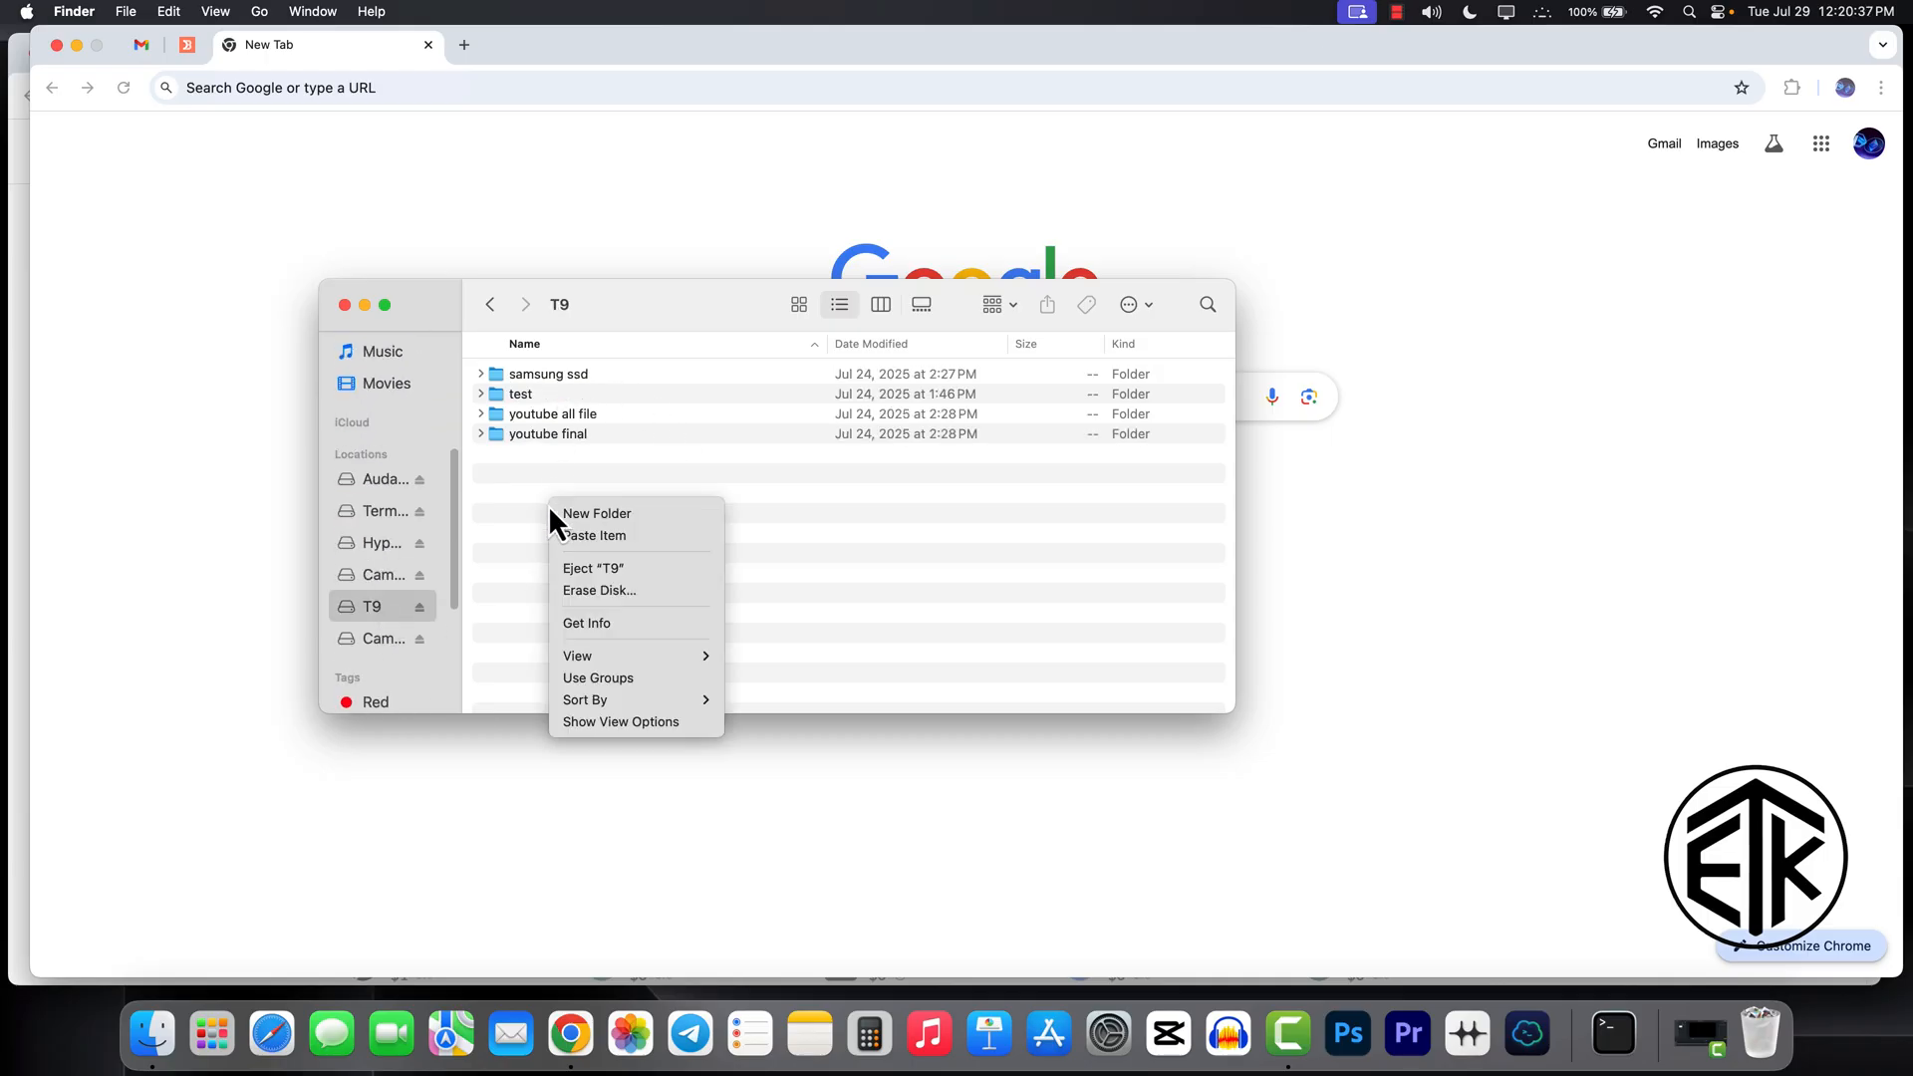
click(596, 512)
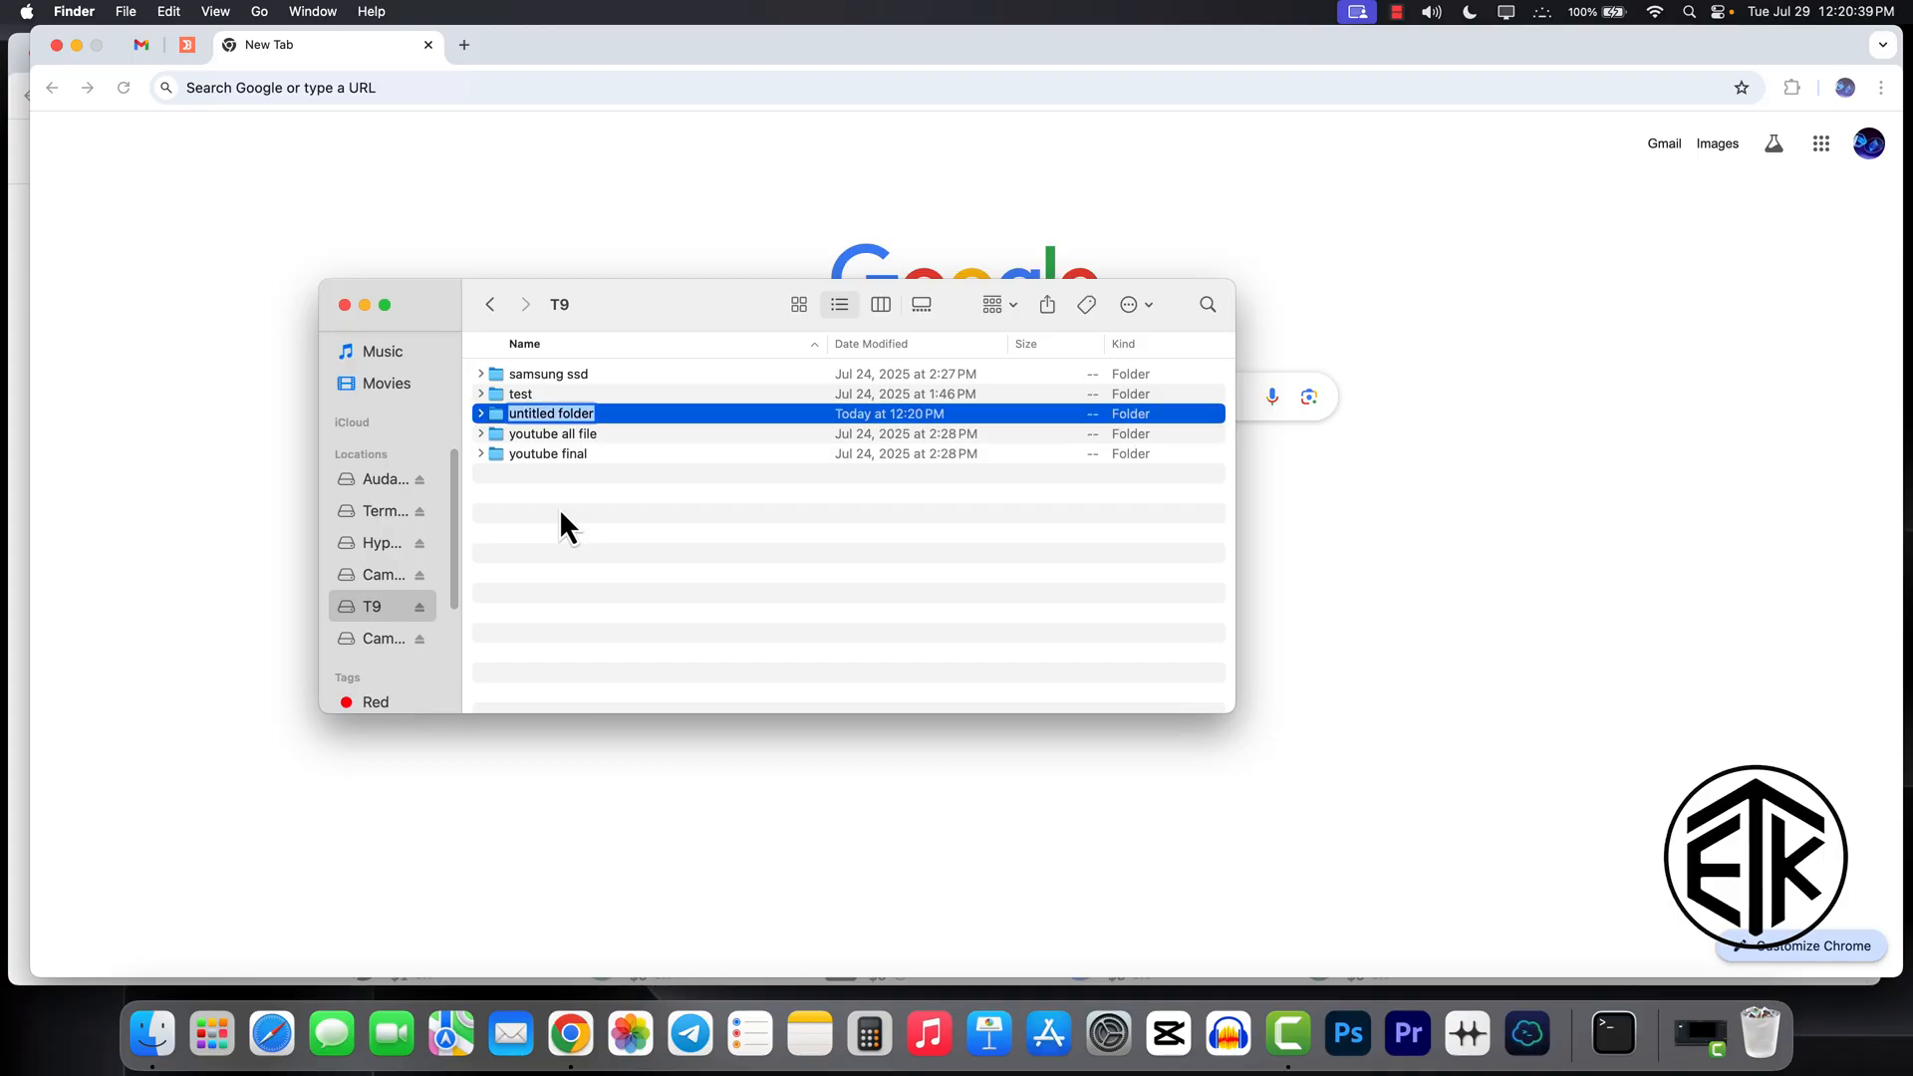
text(chrome data)
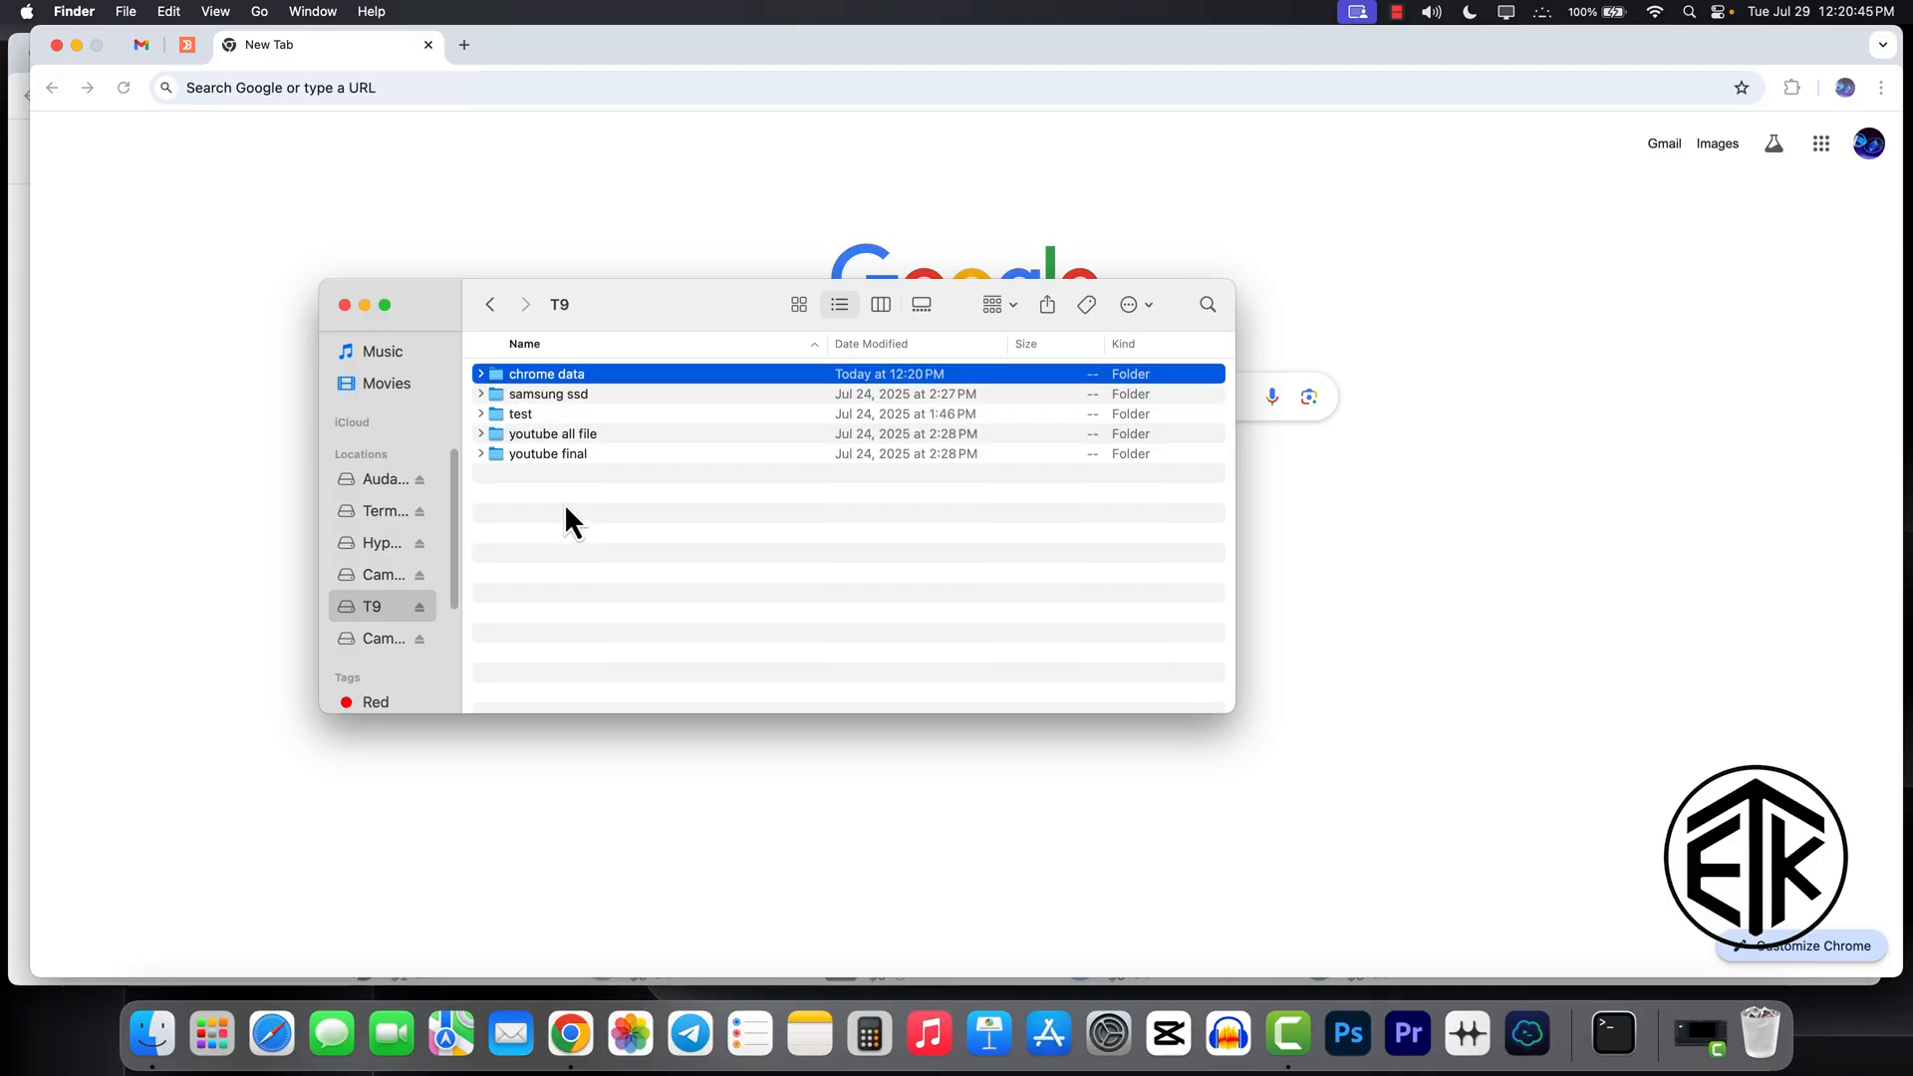
double_click(546, 373)
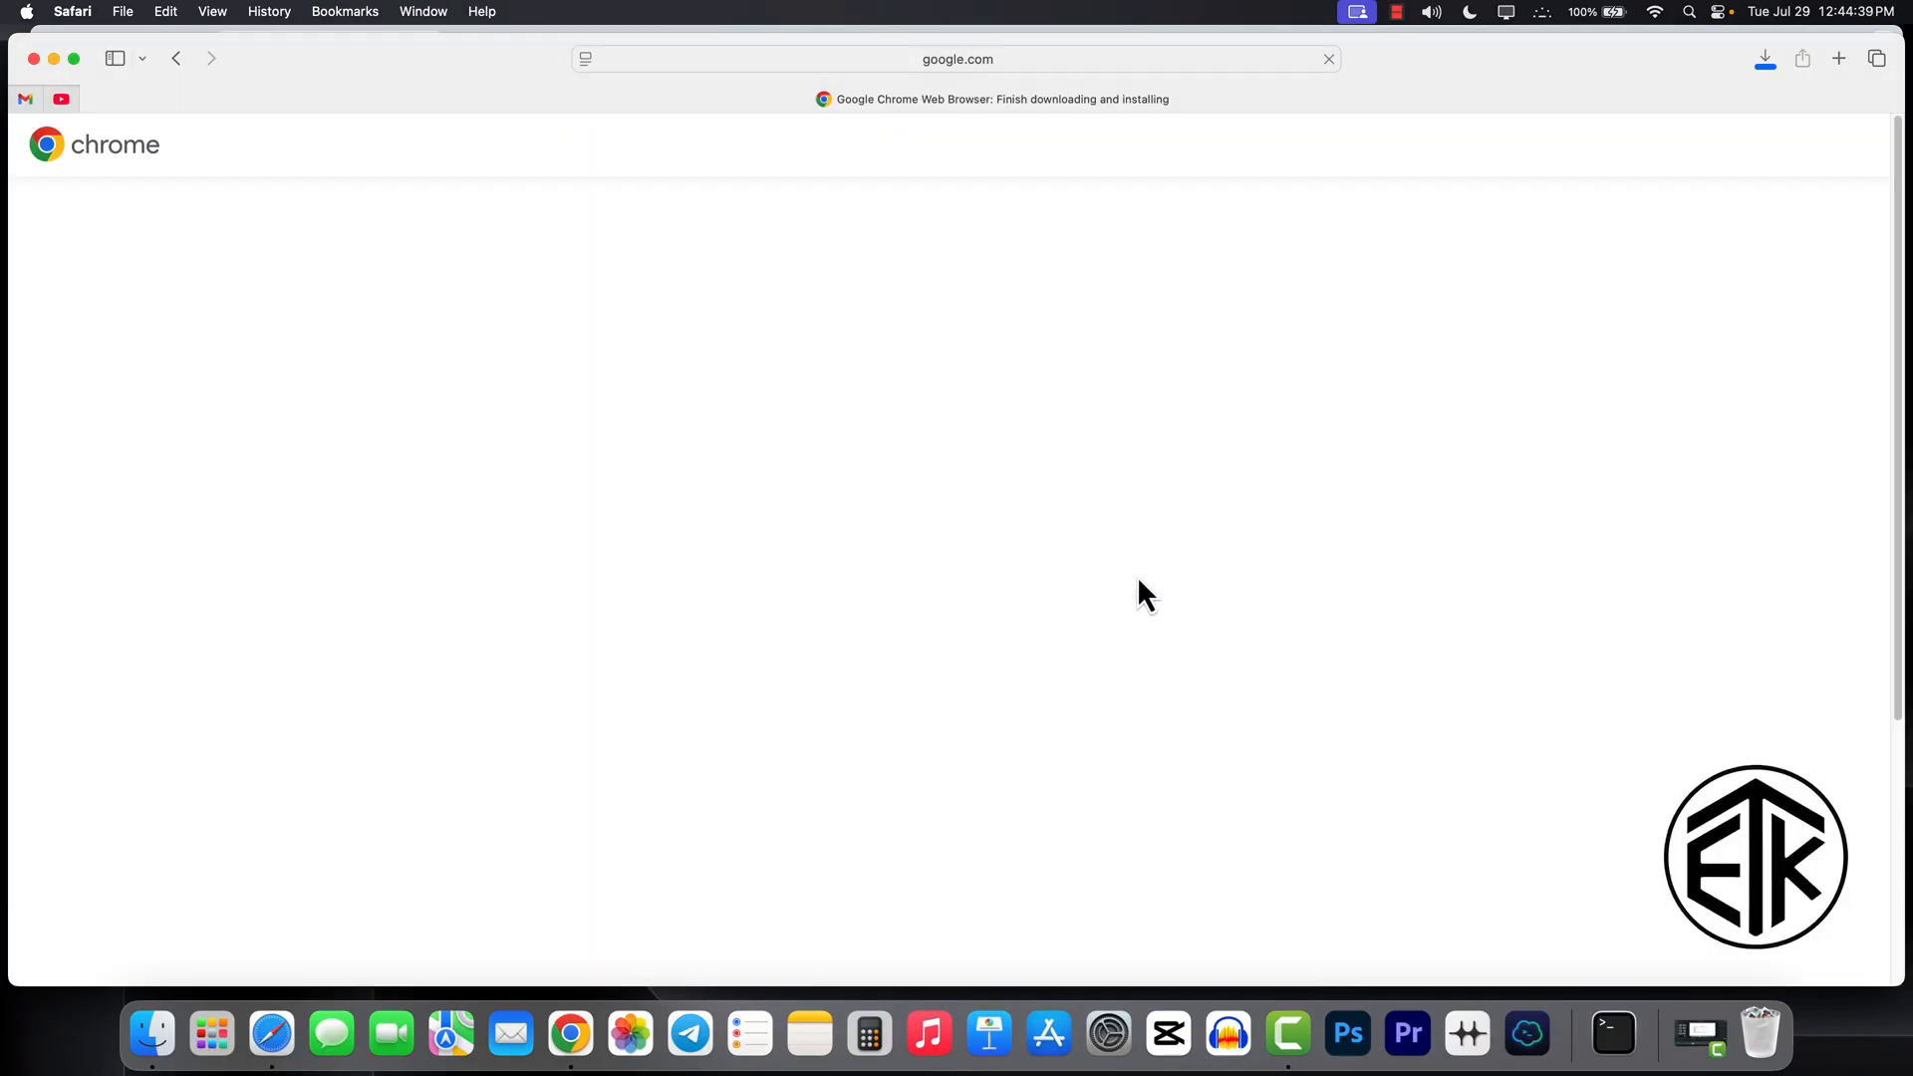
- Finish installing the freshly downloaded Google Chrome and reach its New Tab page
click(1764, 57)
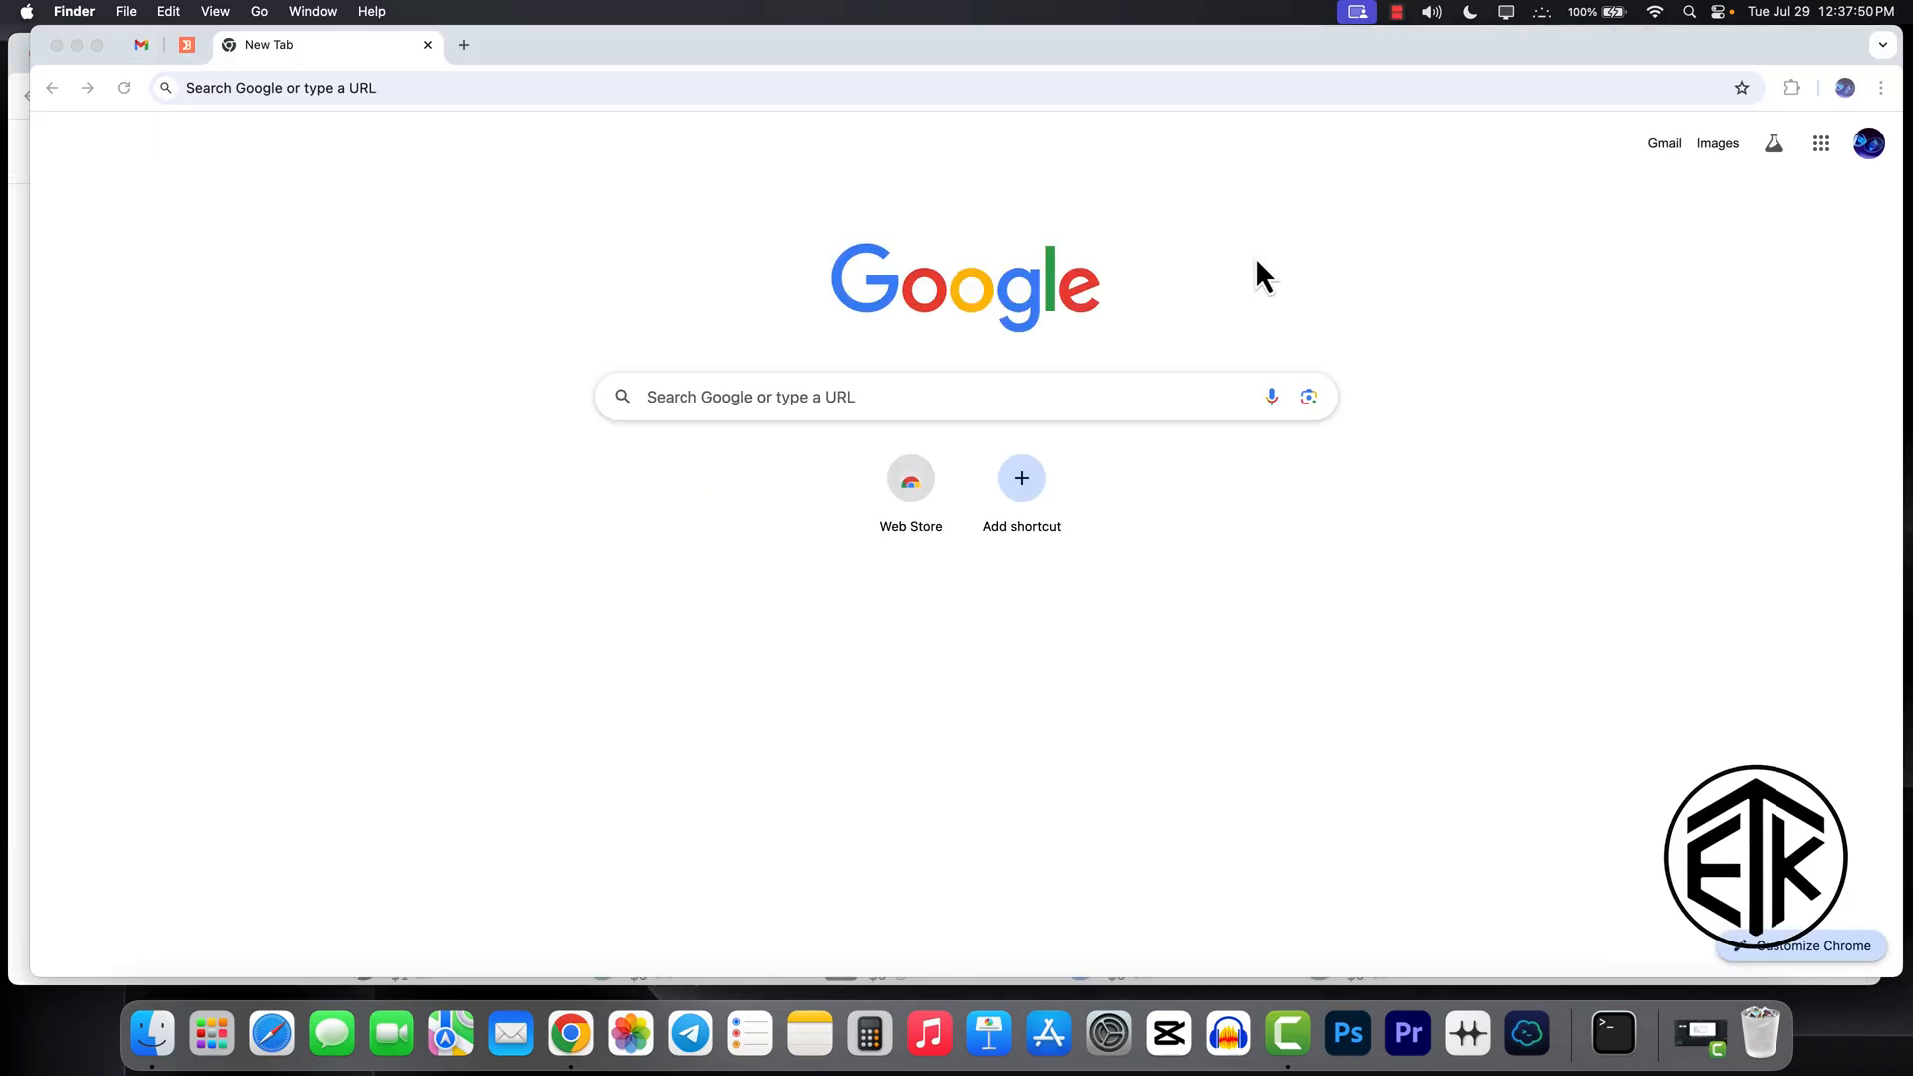
mouse_move(319, 959)
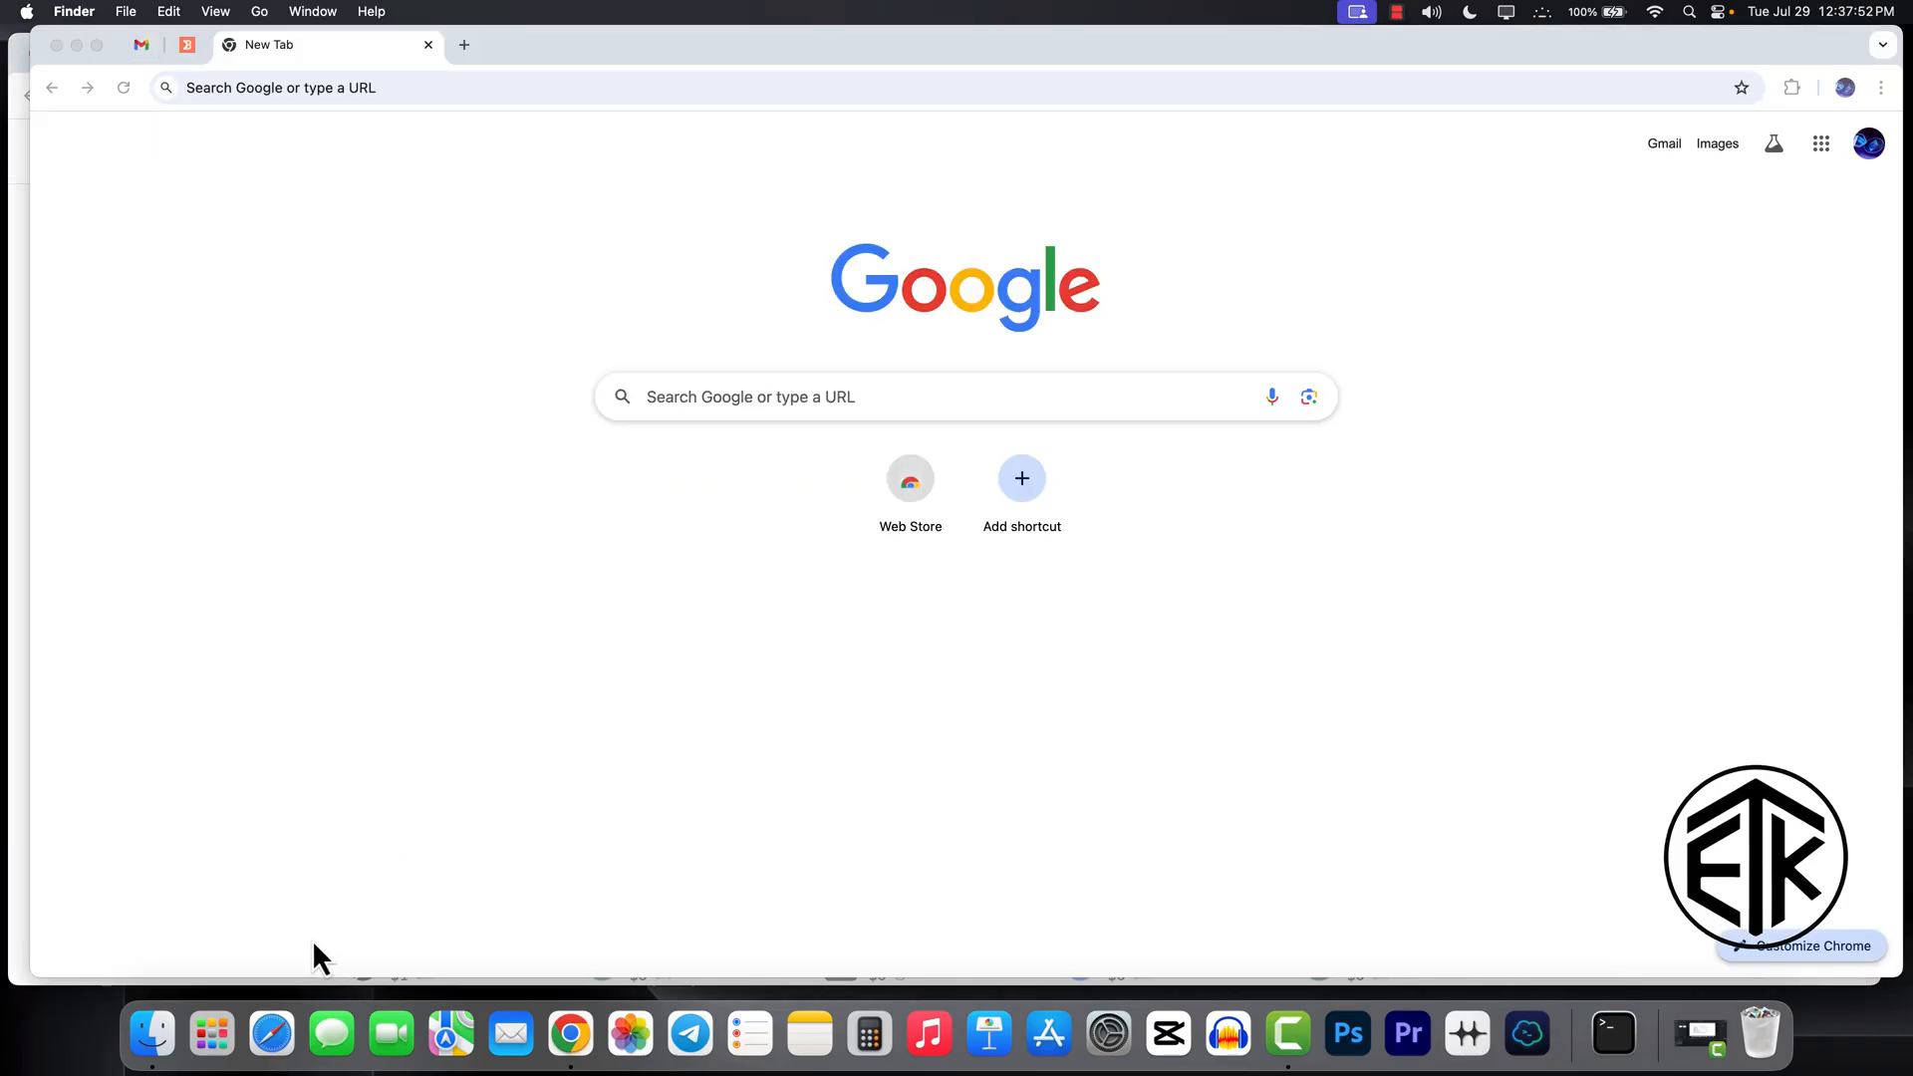
- Switch to Finder and jump to the user Library folder via the Go menu
click(150, 1034)
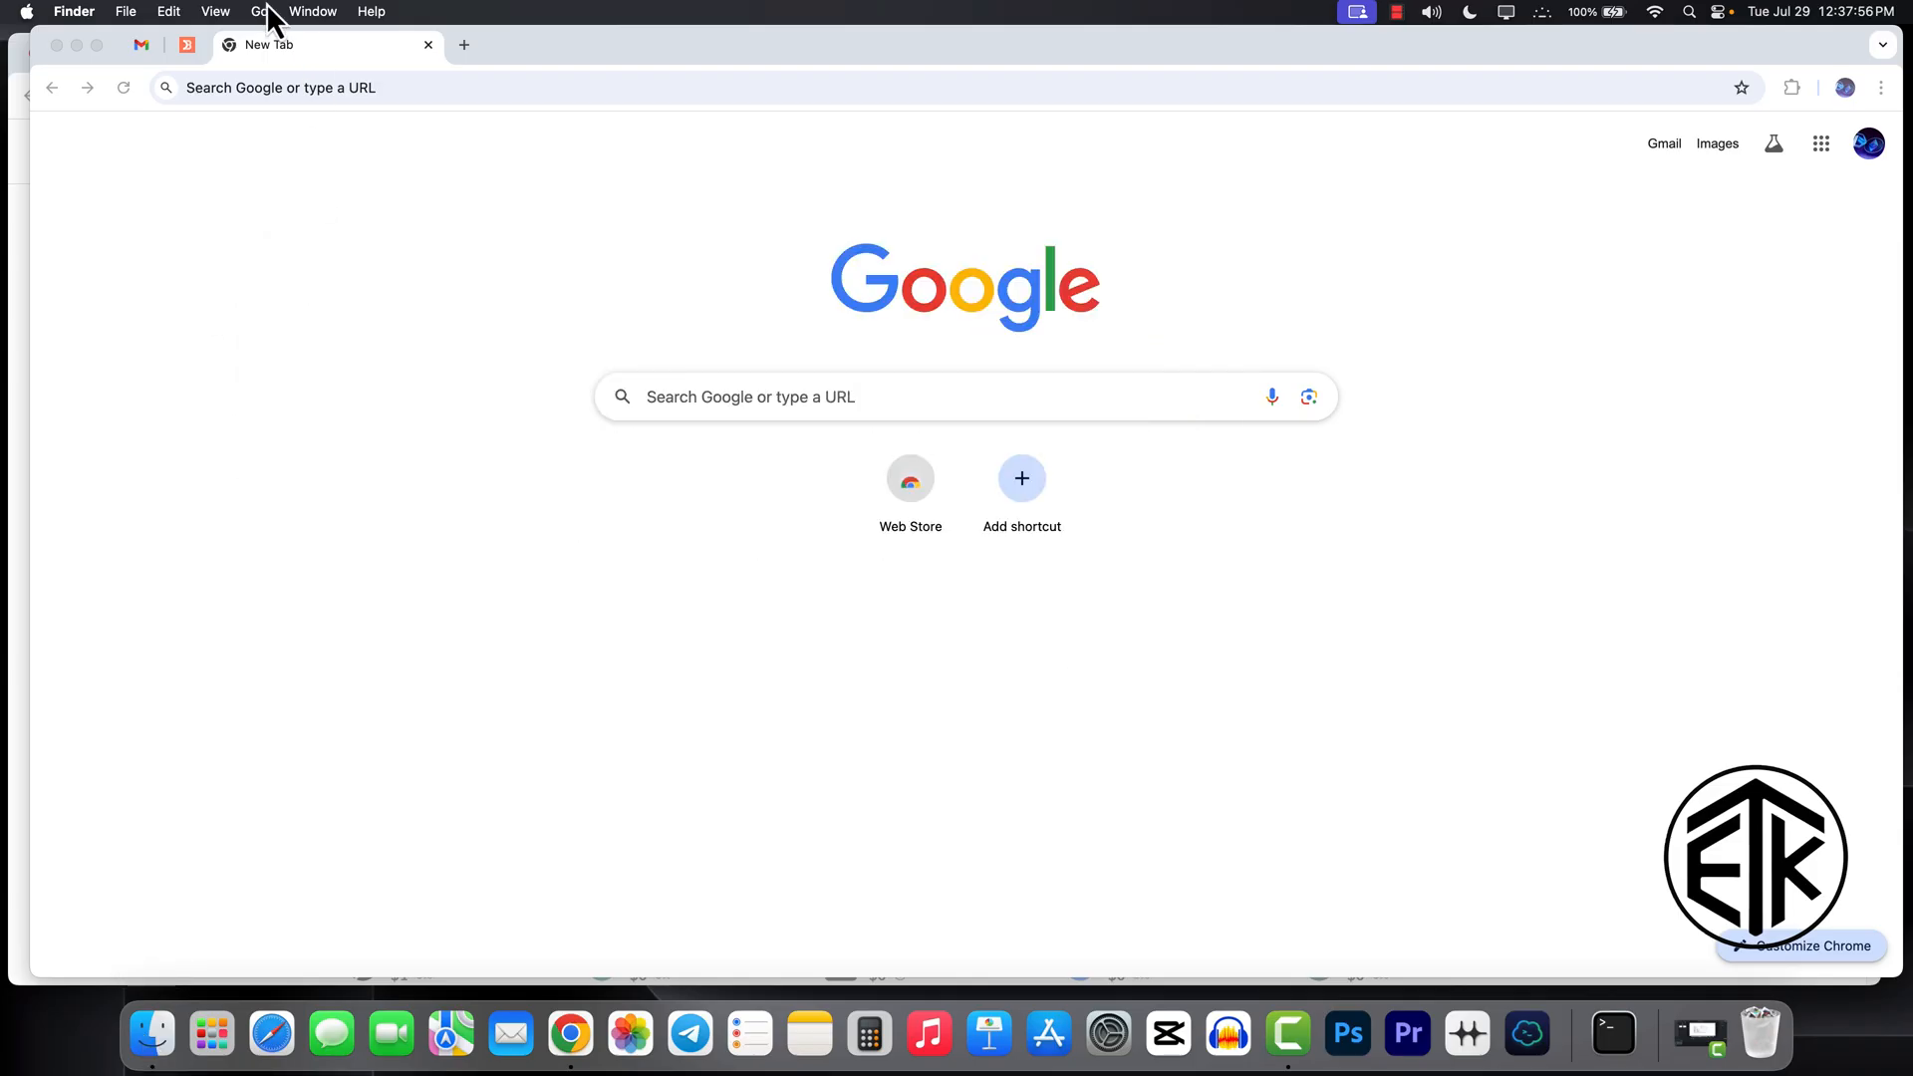
click(259, 12)
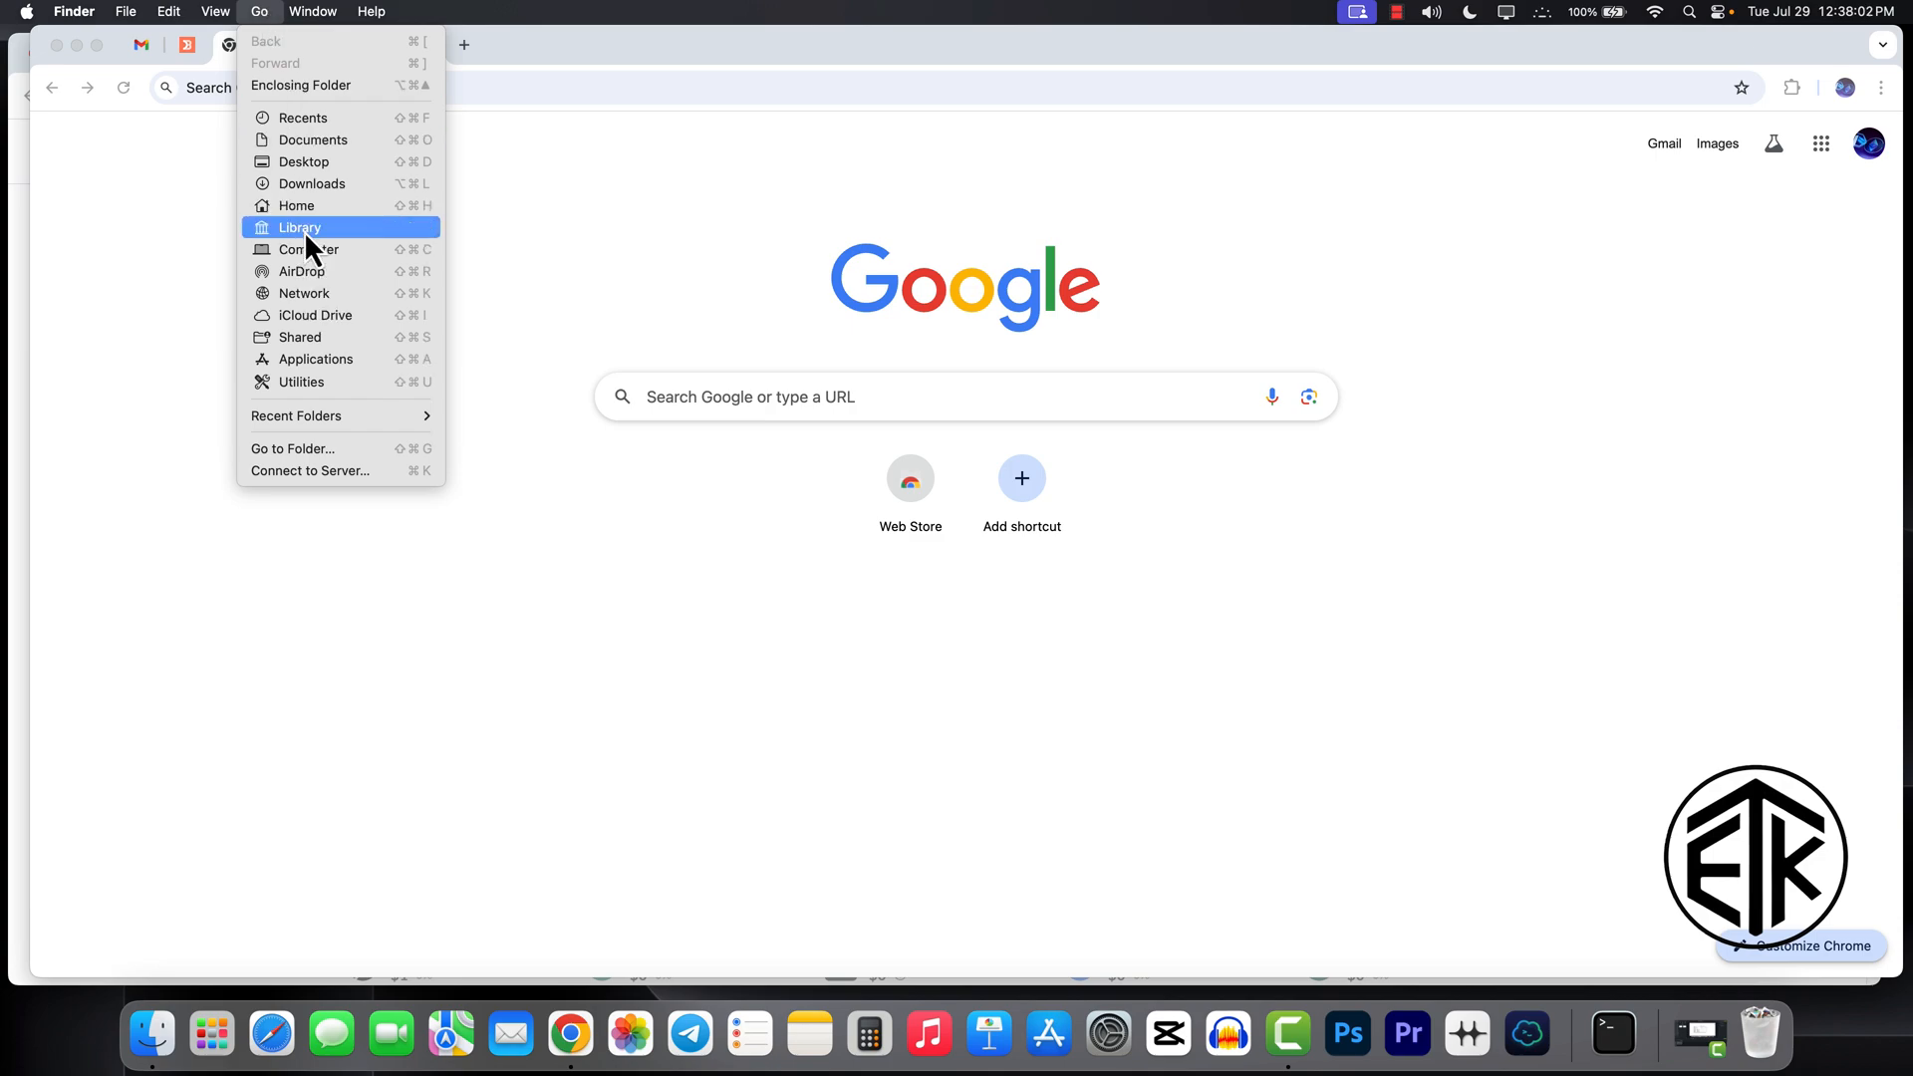
click(299, 227)
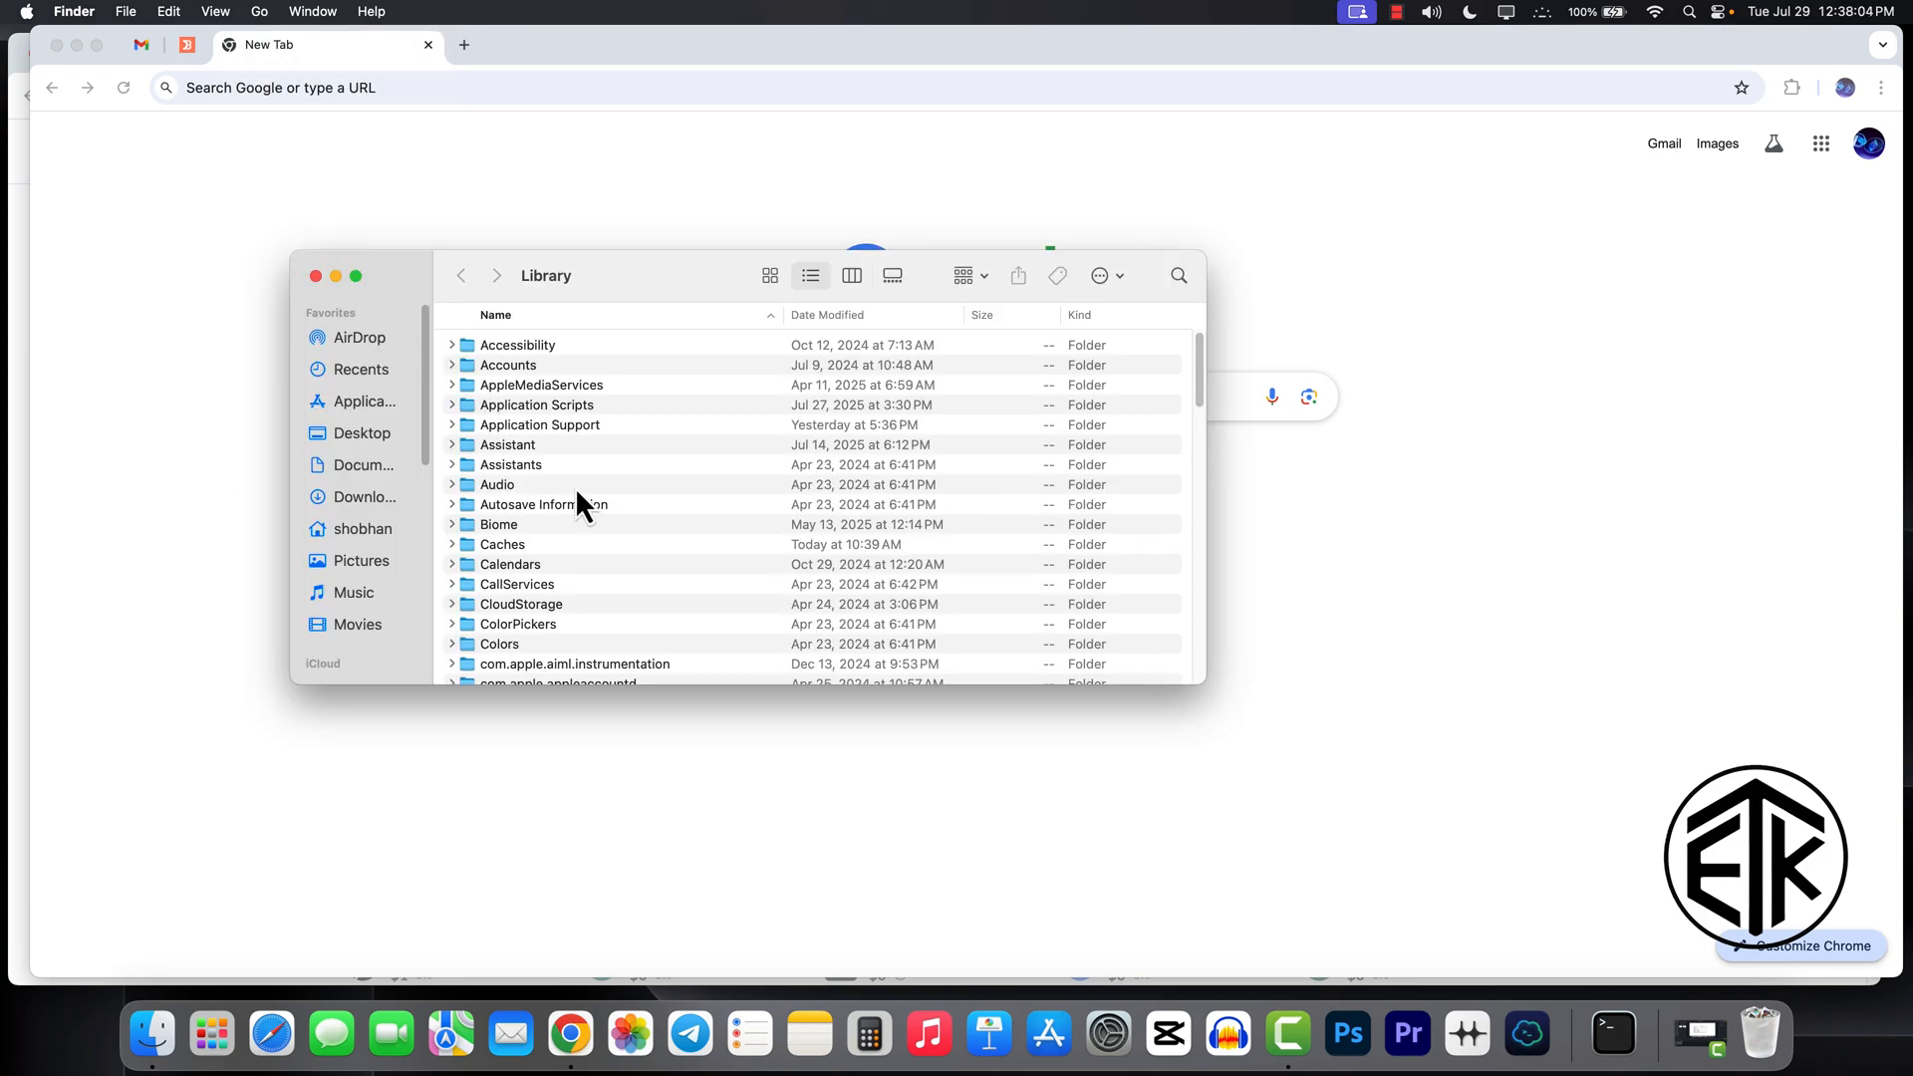
- Enter Application Support > Google and bring up actions for the new Chrome folder
click(540, 424)
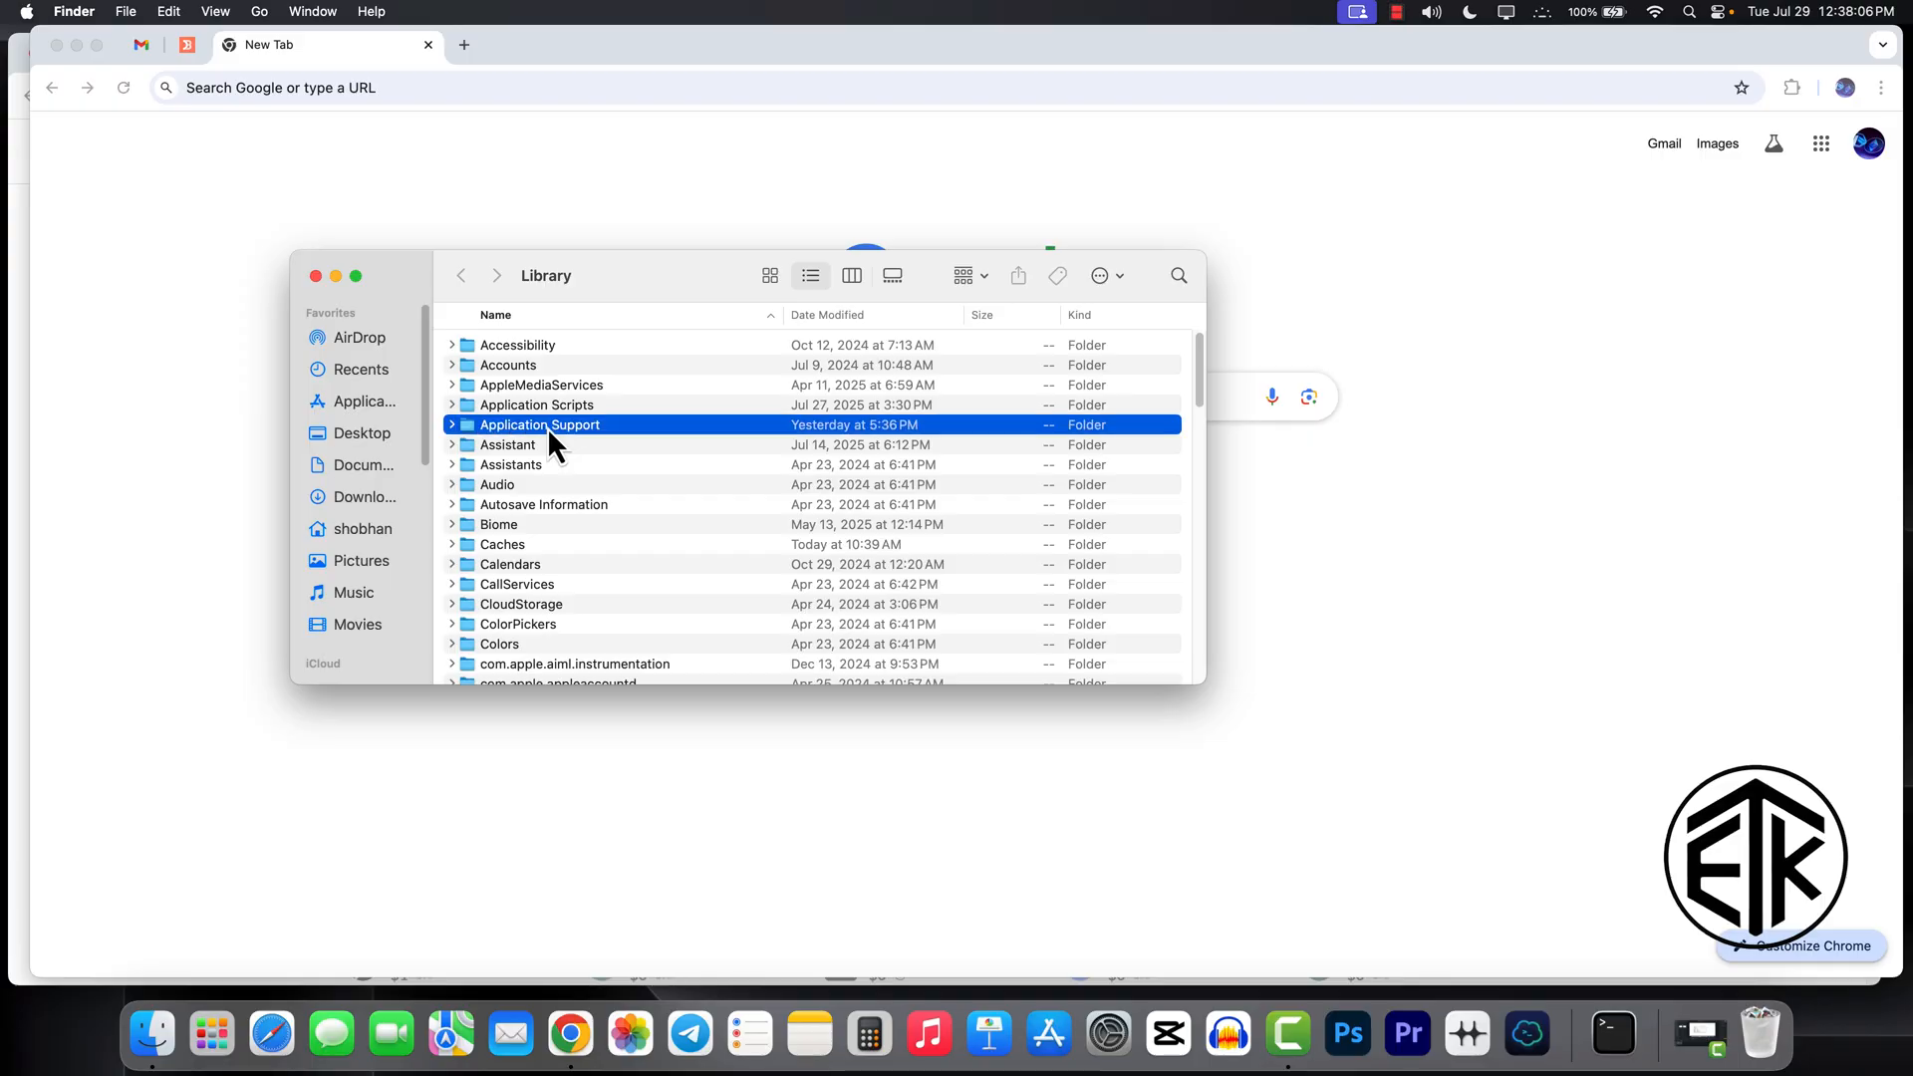
double_click(541, 425)
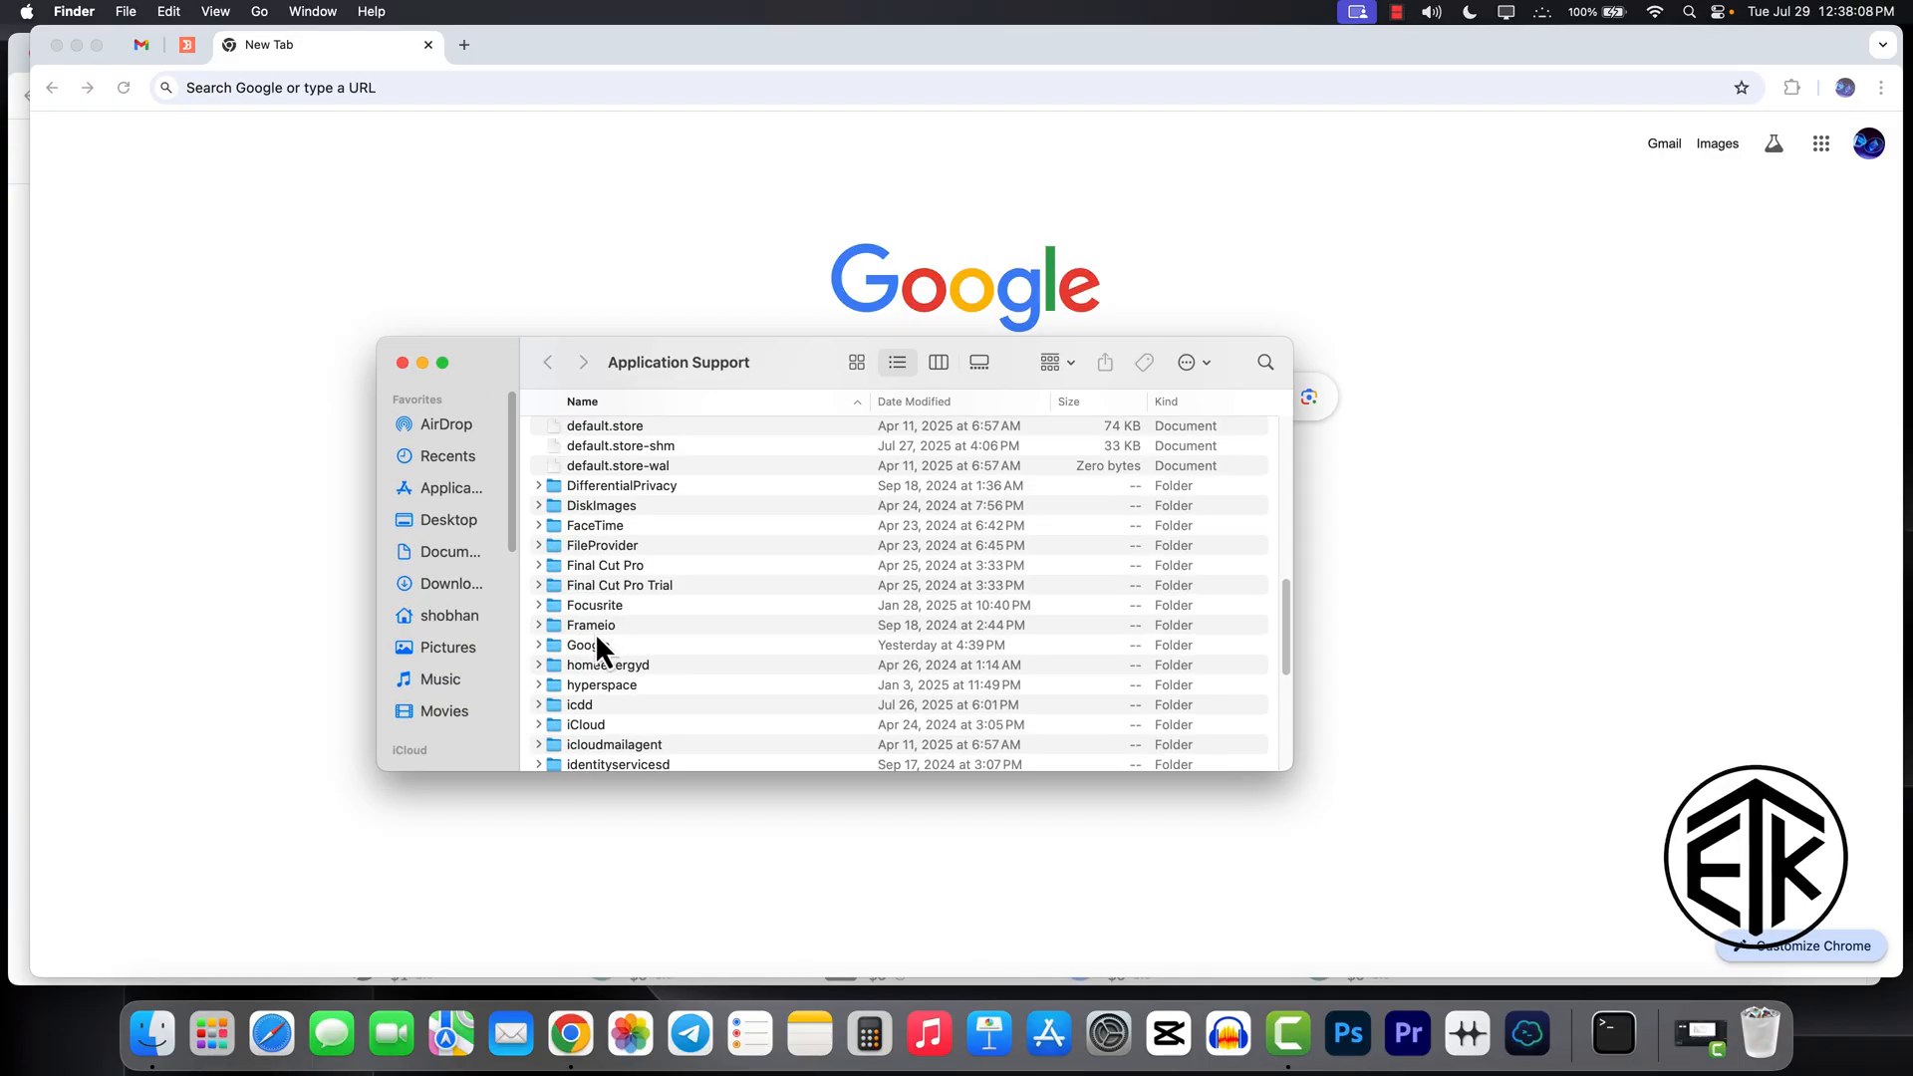
double_click(590, 644)
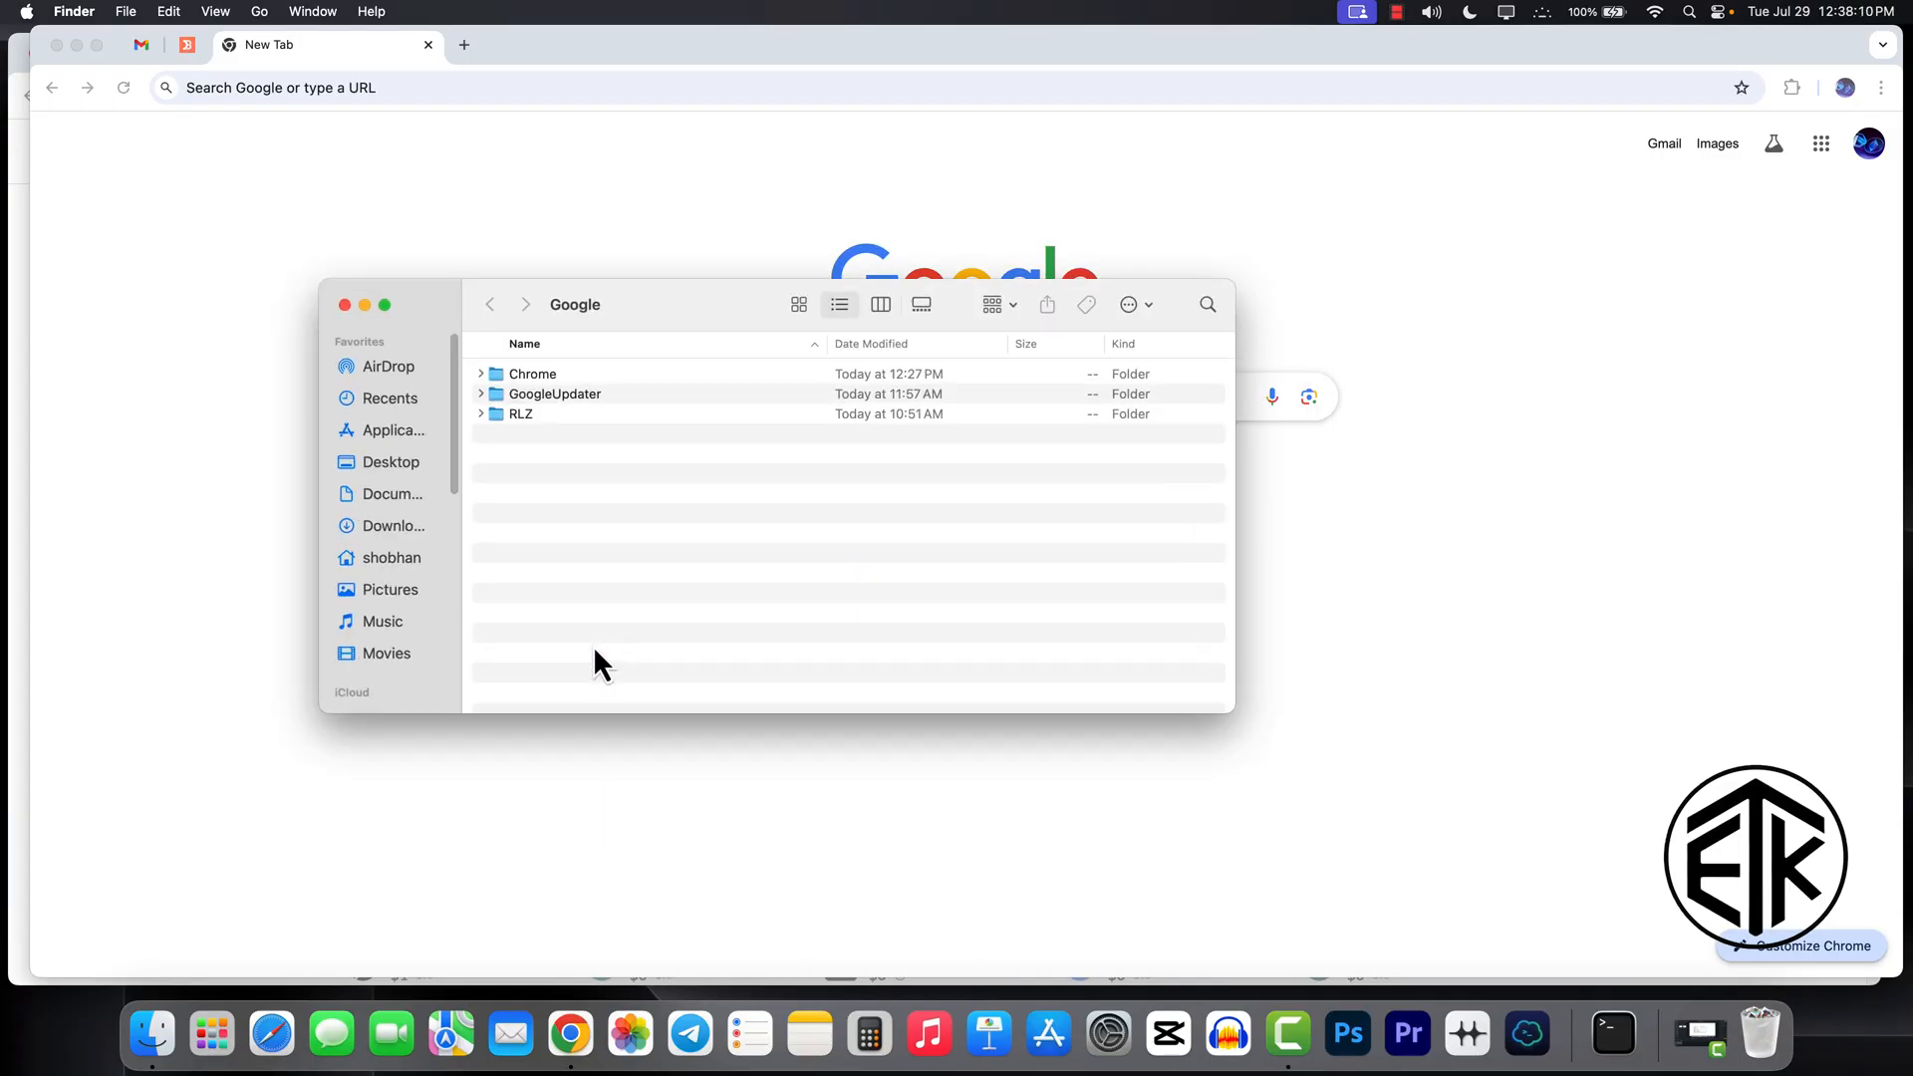
right_click(533, 373)
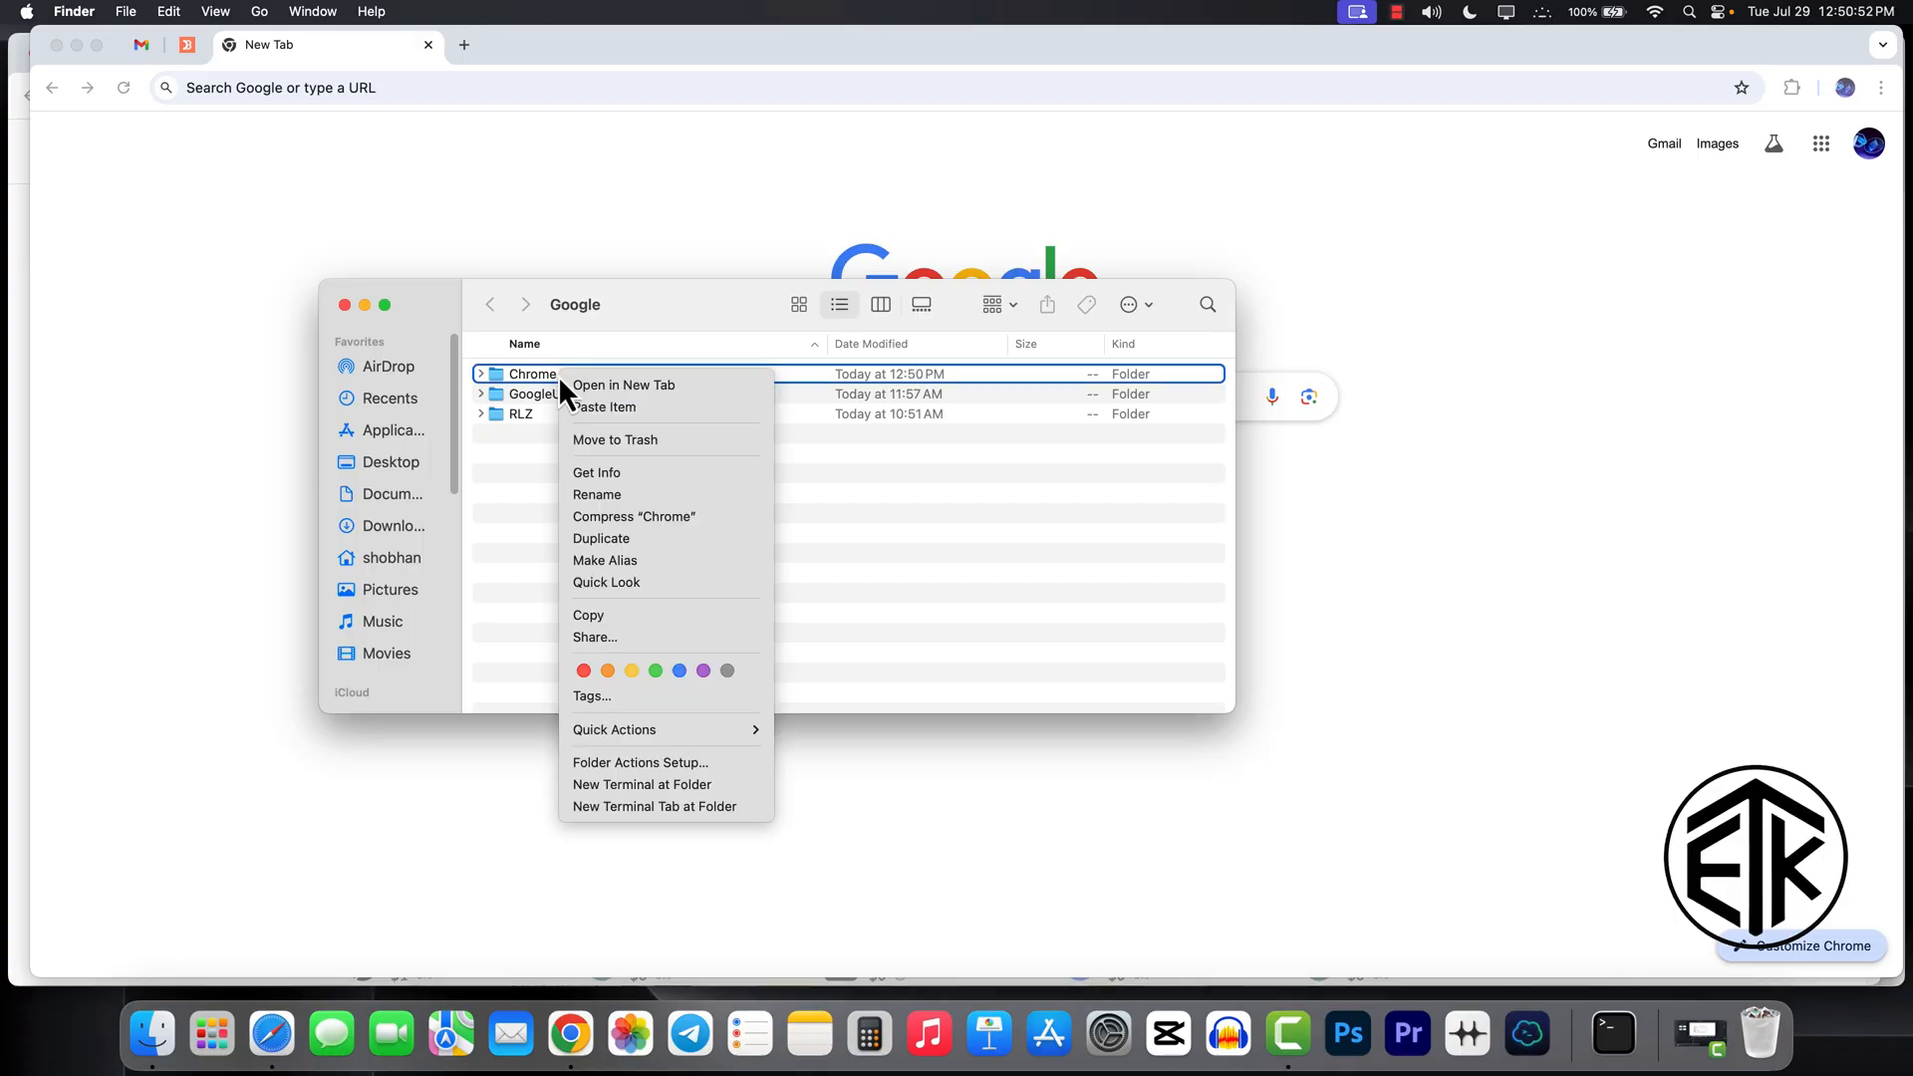
mouse_move(616, 439)
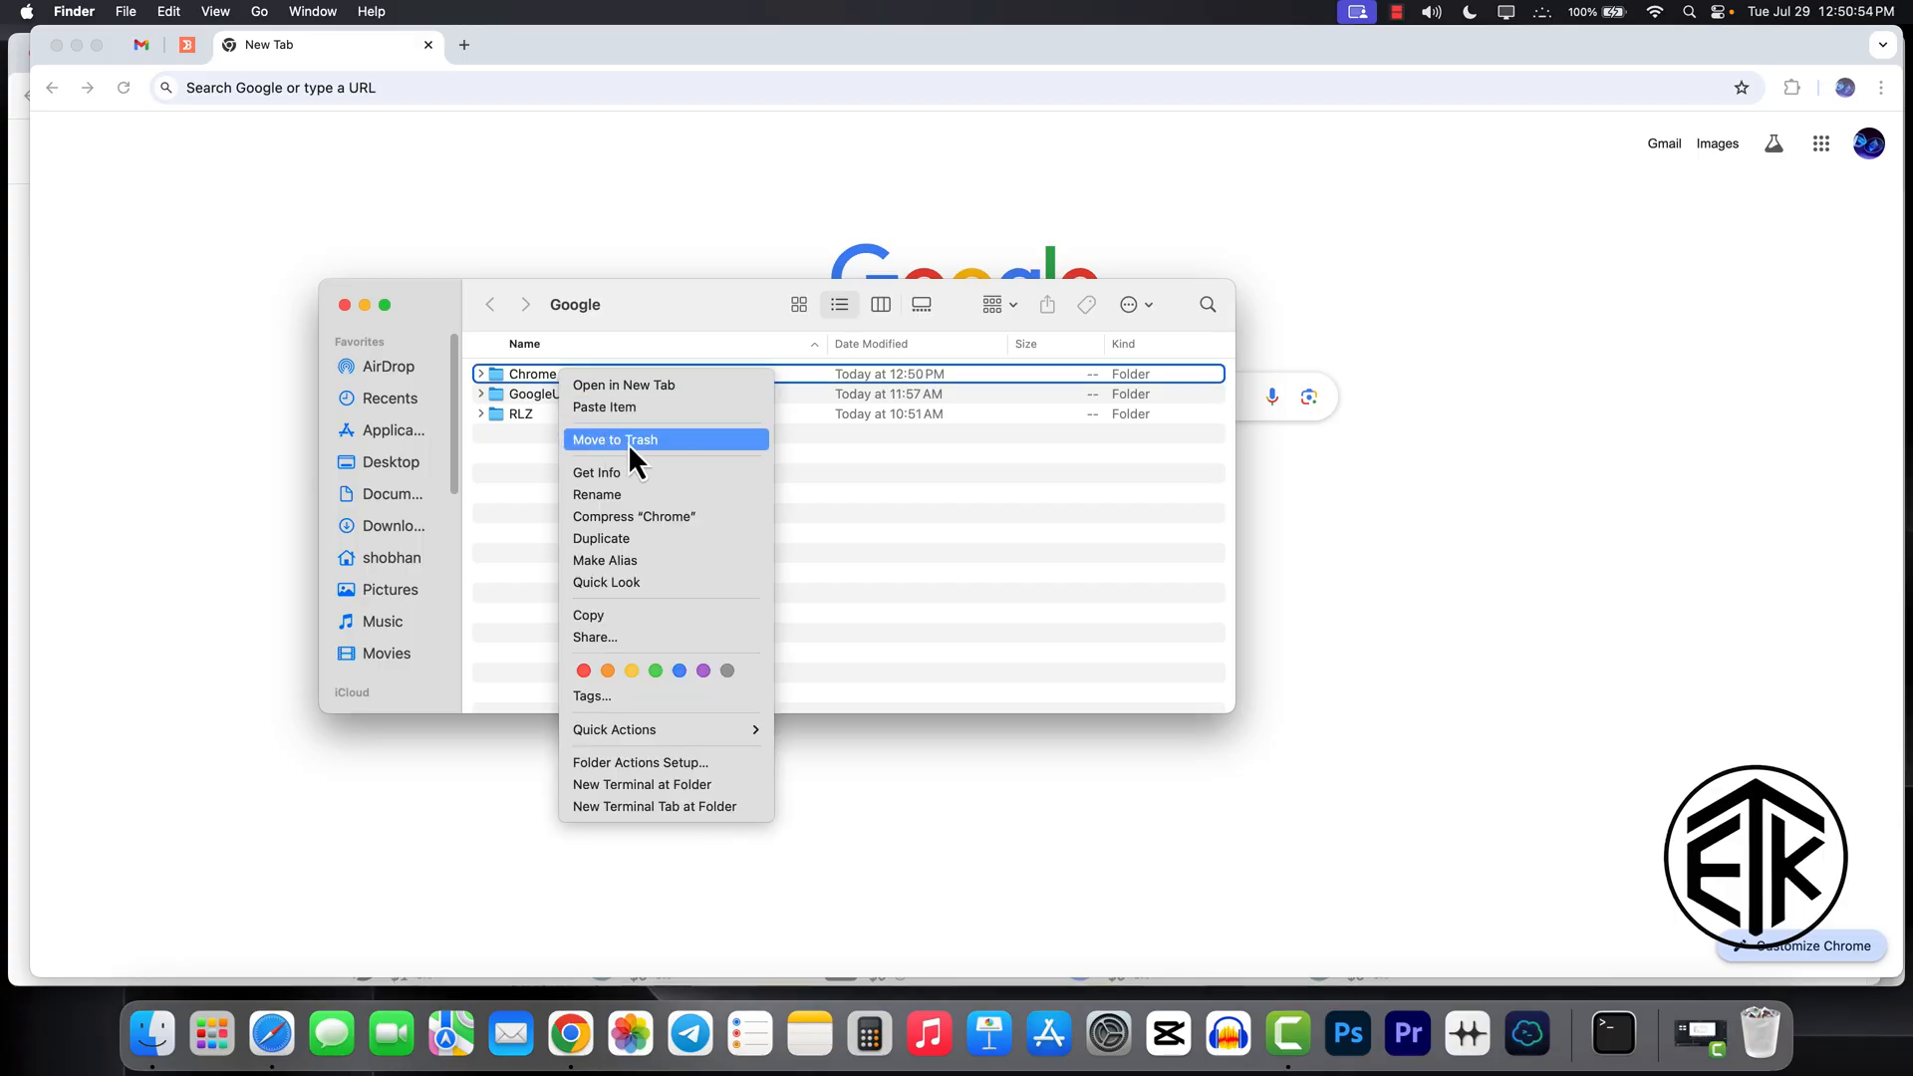